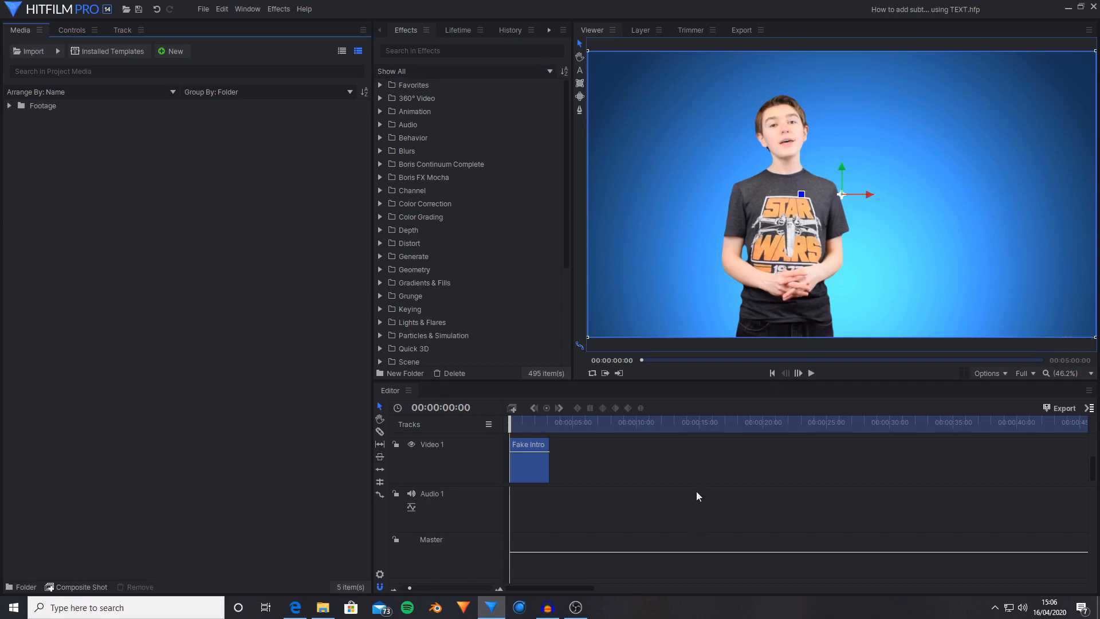
mouse_move(665, 480)
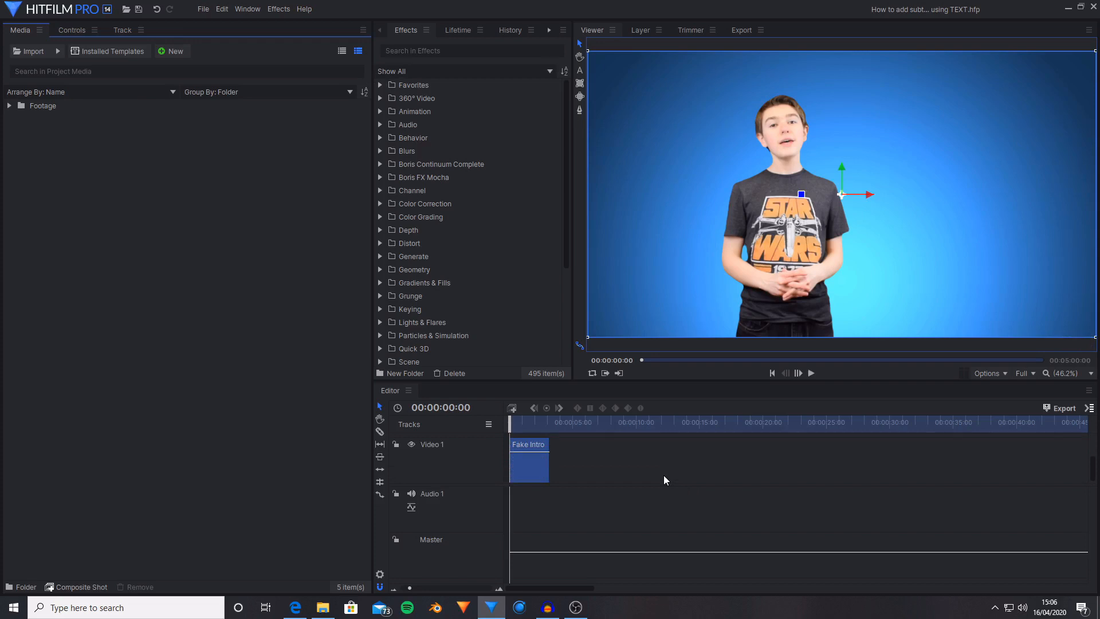
mouse_move(176, 171)
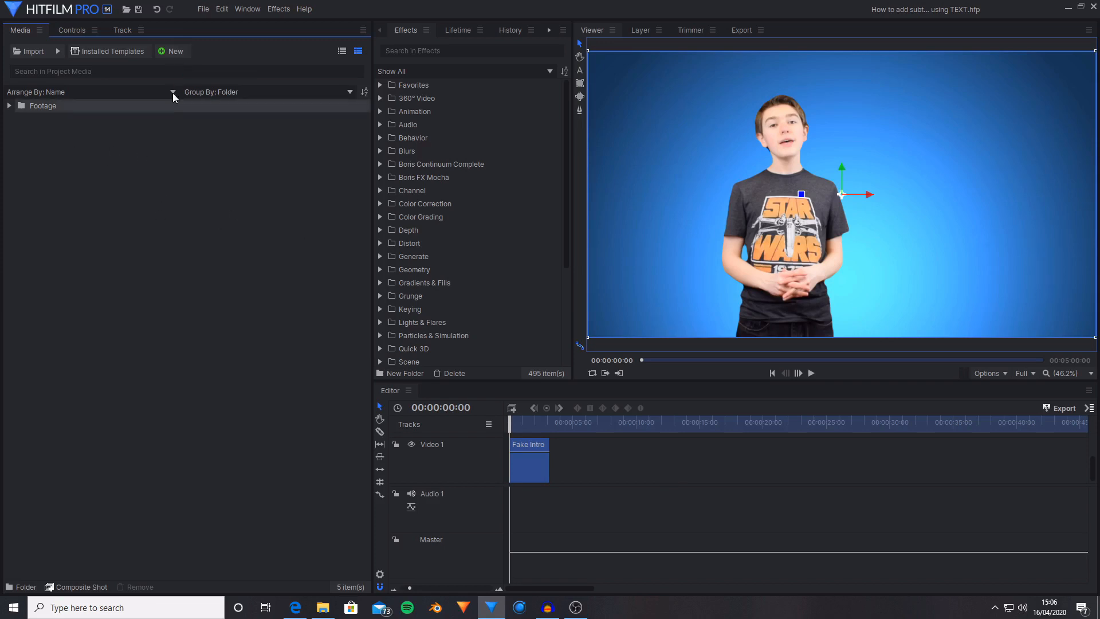
Create a new transparent 1920×1080 plane named Plane from the Media panel's New menu.
click(175, 50)
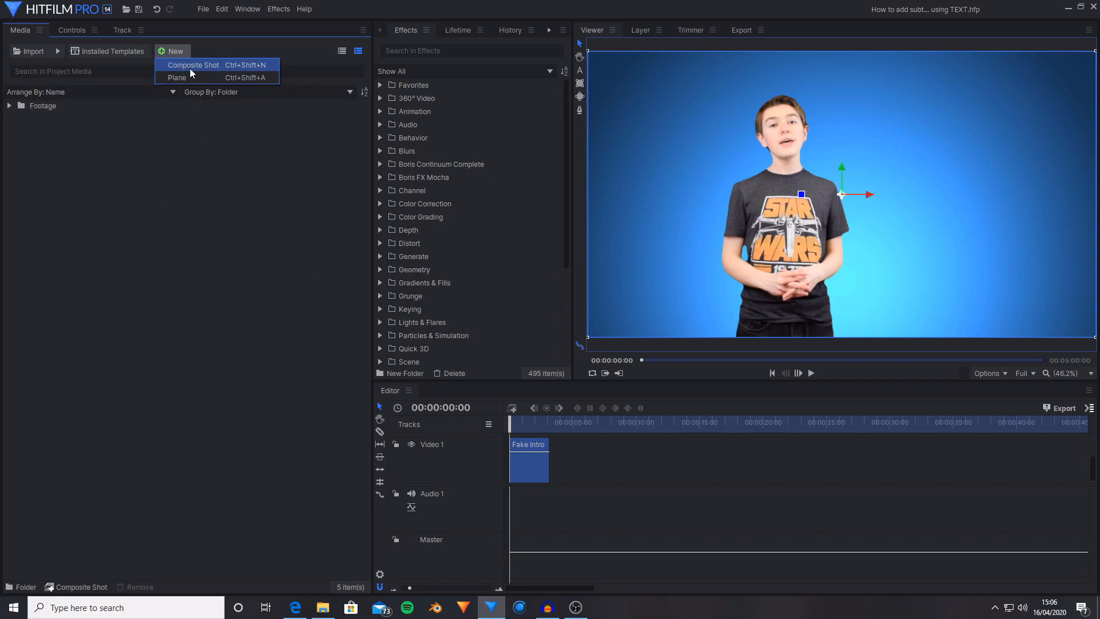
click(176, 76)
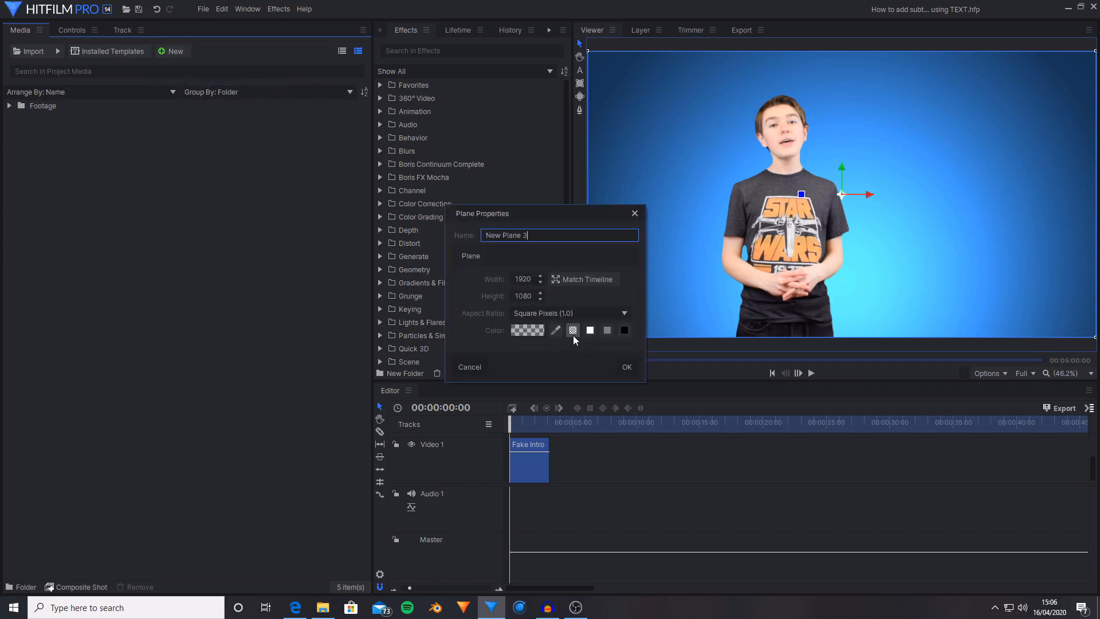
key(Backspace)
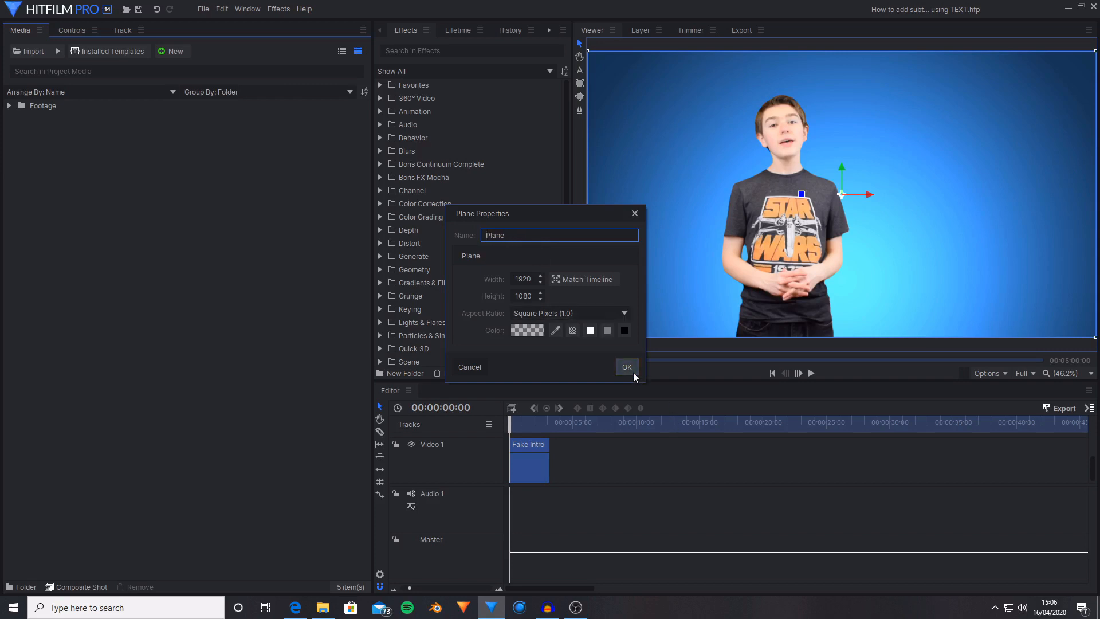
click(625, 367)
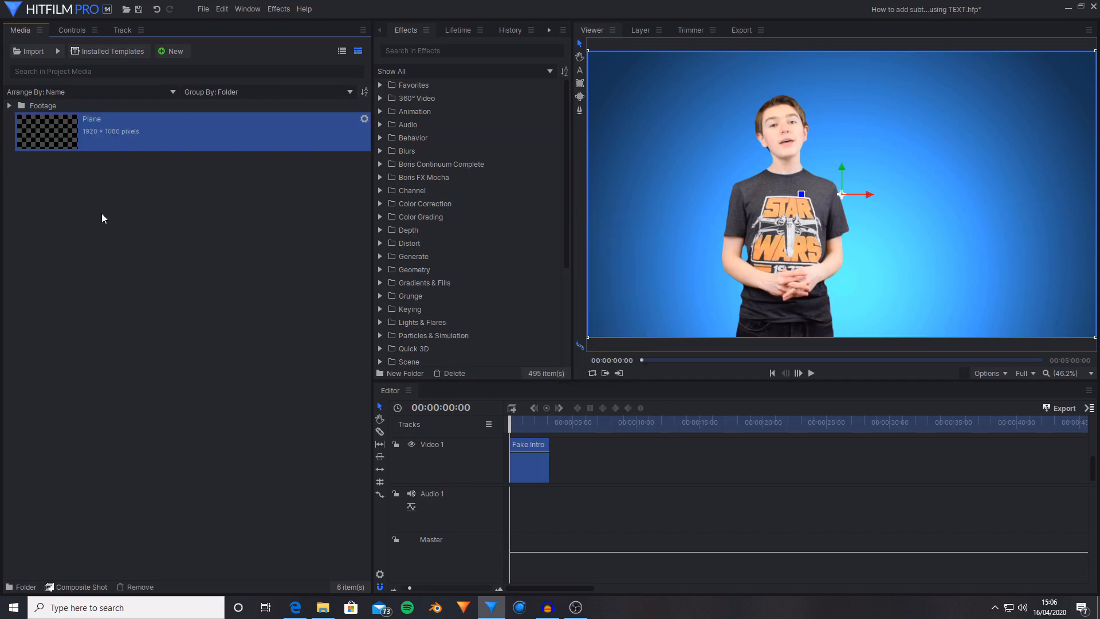
mouse_move(118, 192)
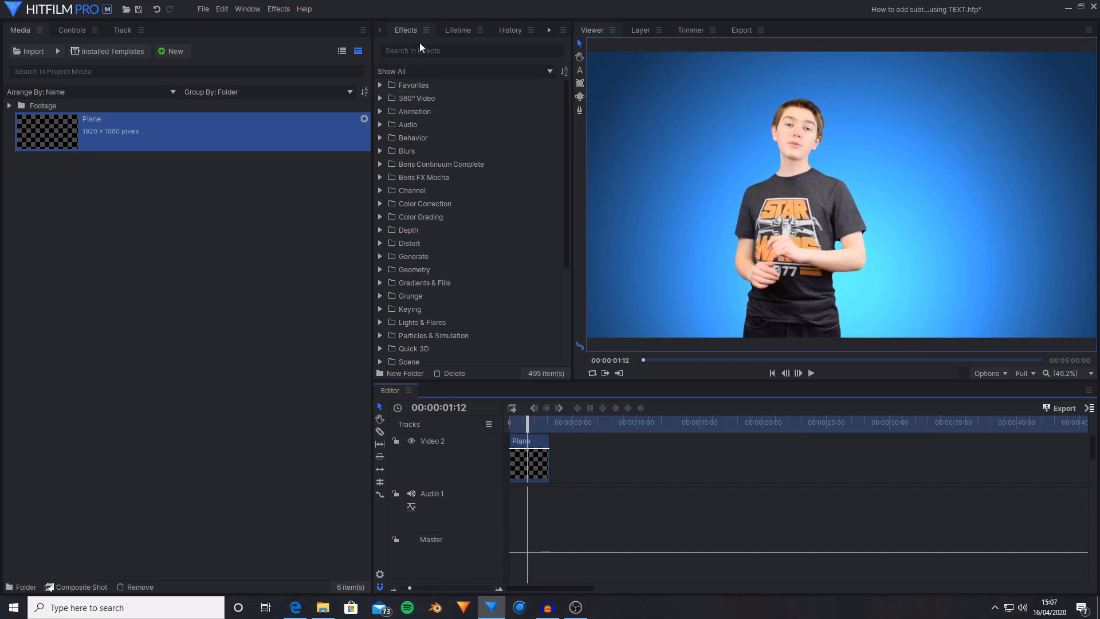
Search Effects for 'Text', apply it to the plane and expand its settings in Controls.
text(T)
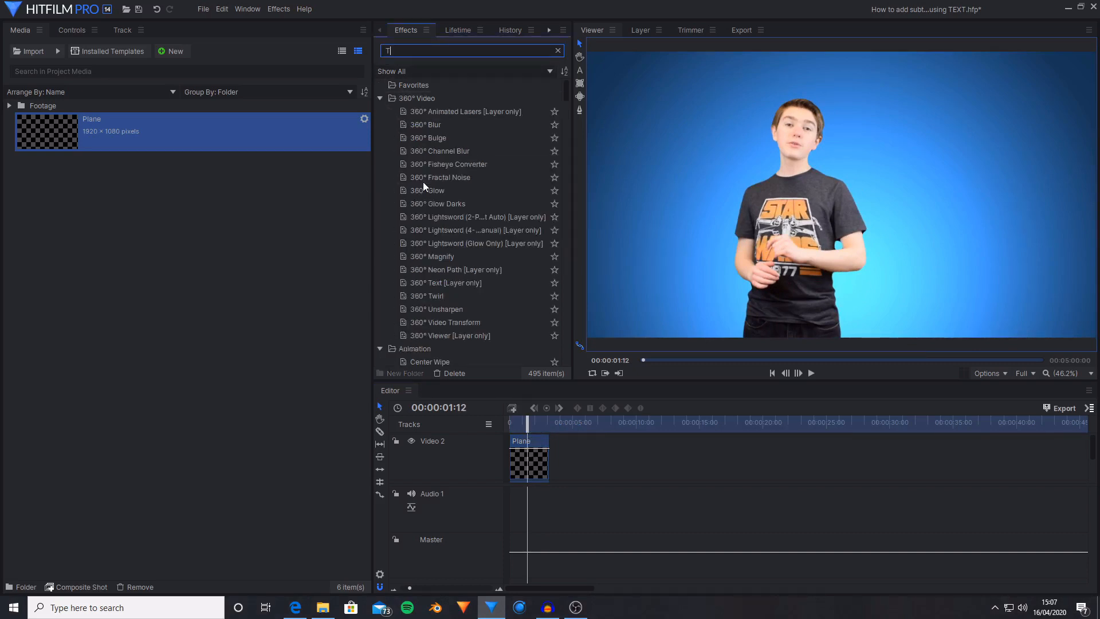
text(ext)
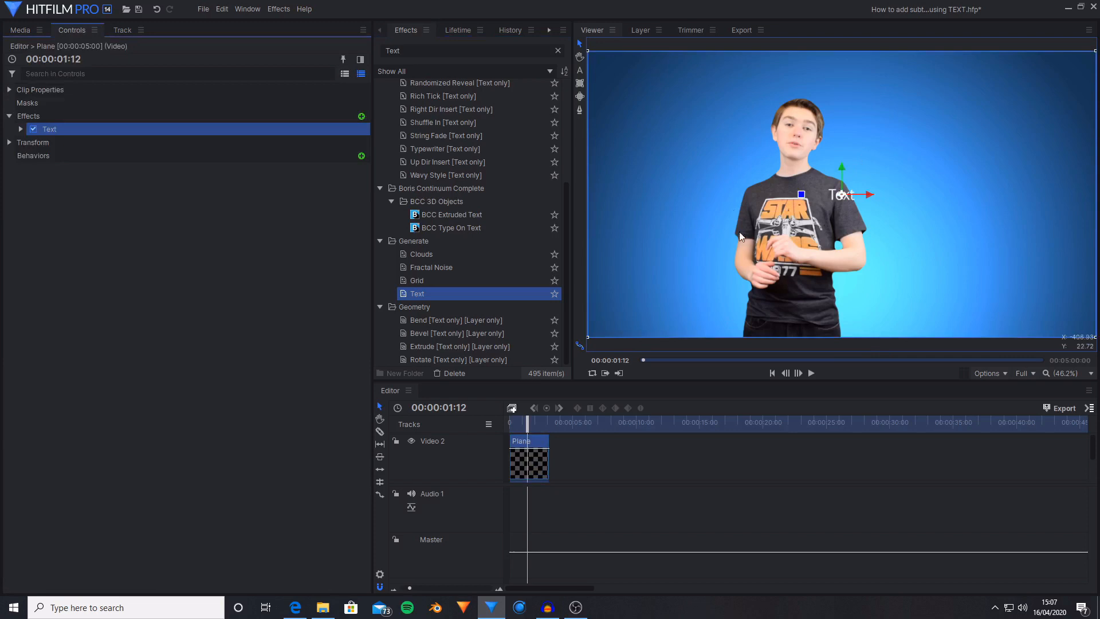
mouse_move(861, 173)
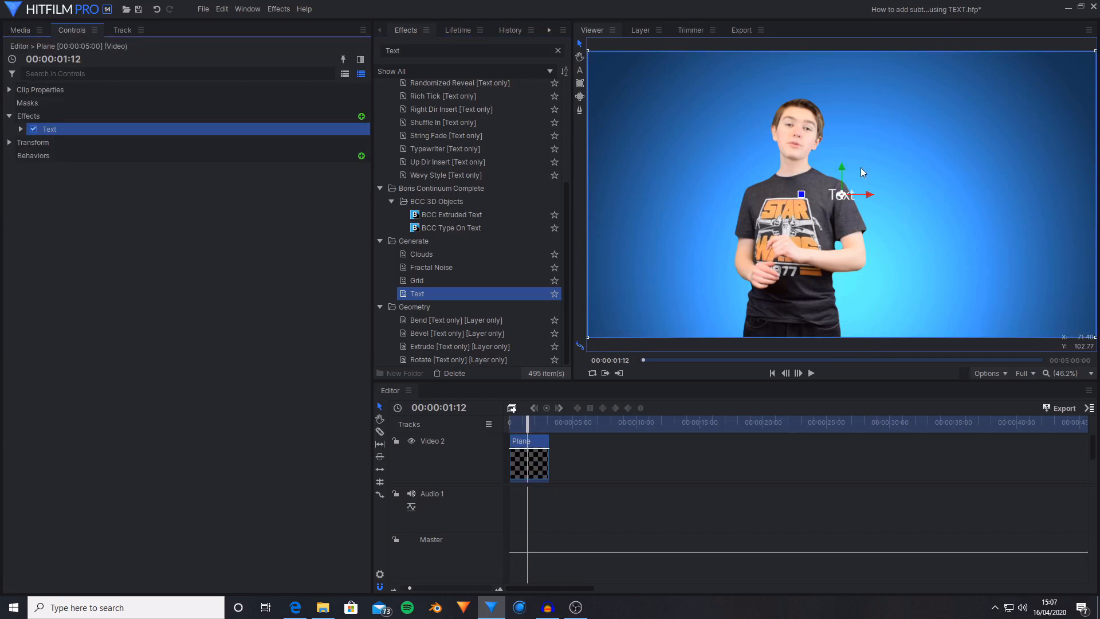
click(21, 129)
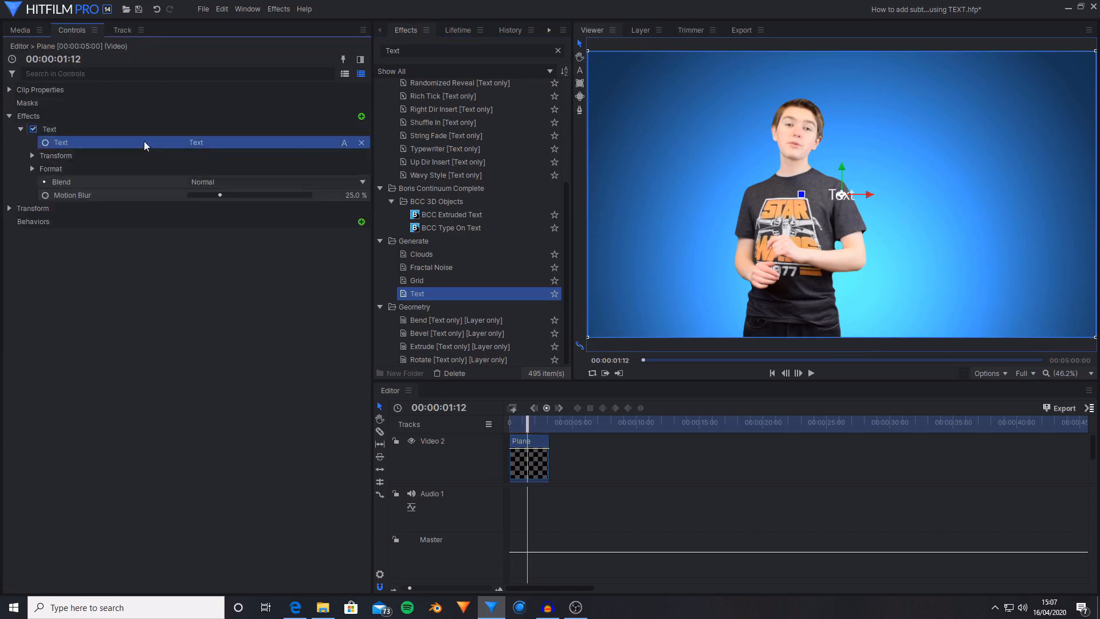
mouse_move(308, 146)
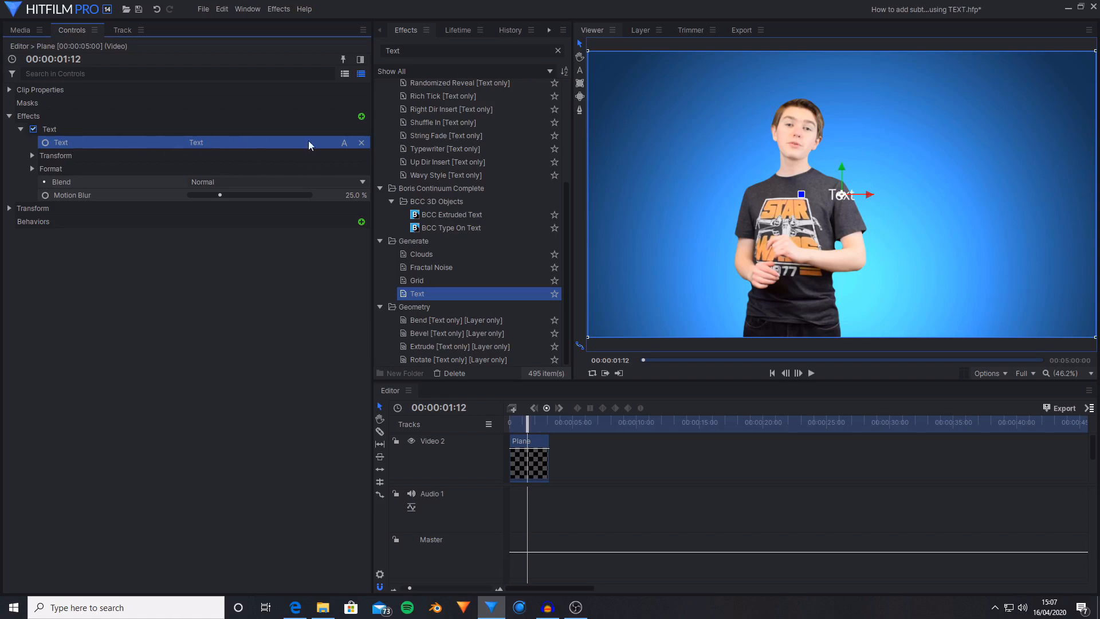
mouse_move(339, 149)
text(ANOTHER)
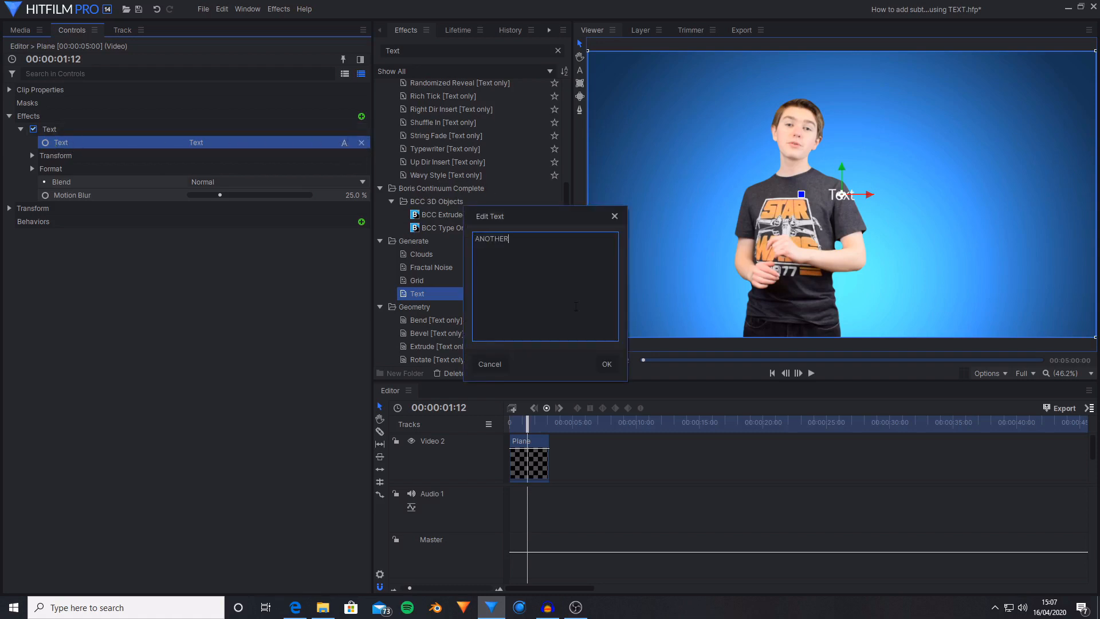
Confirm ANOTHER as the displayed text and select the Text effect.
click(605, 364)
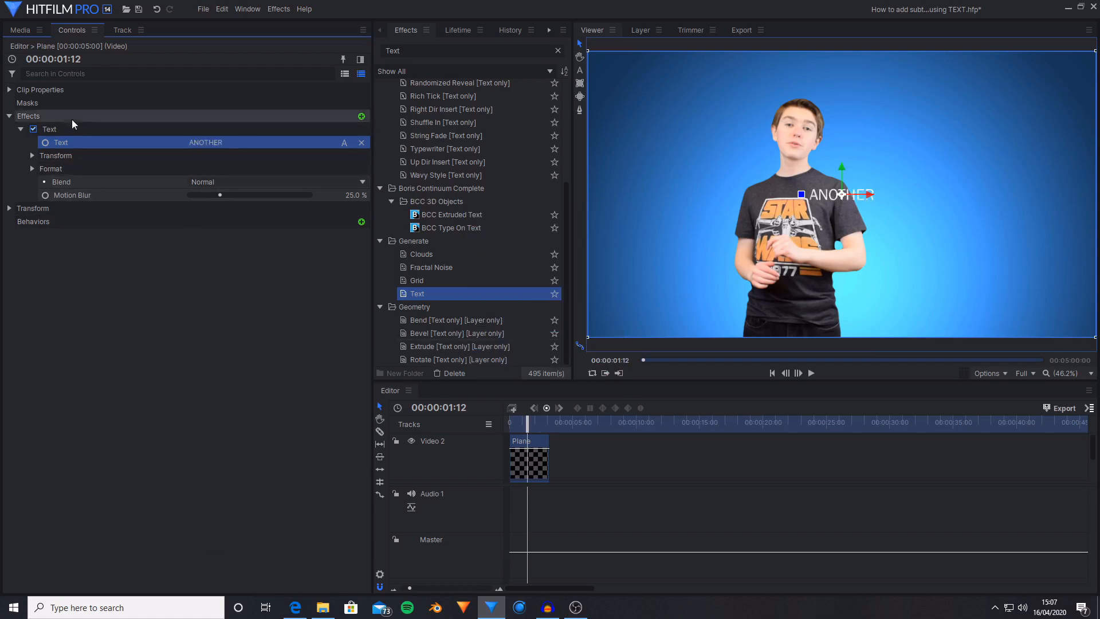
click(50, 129)
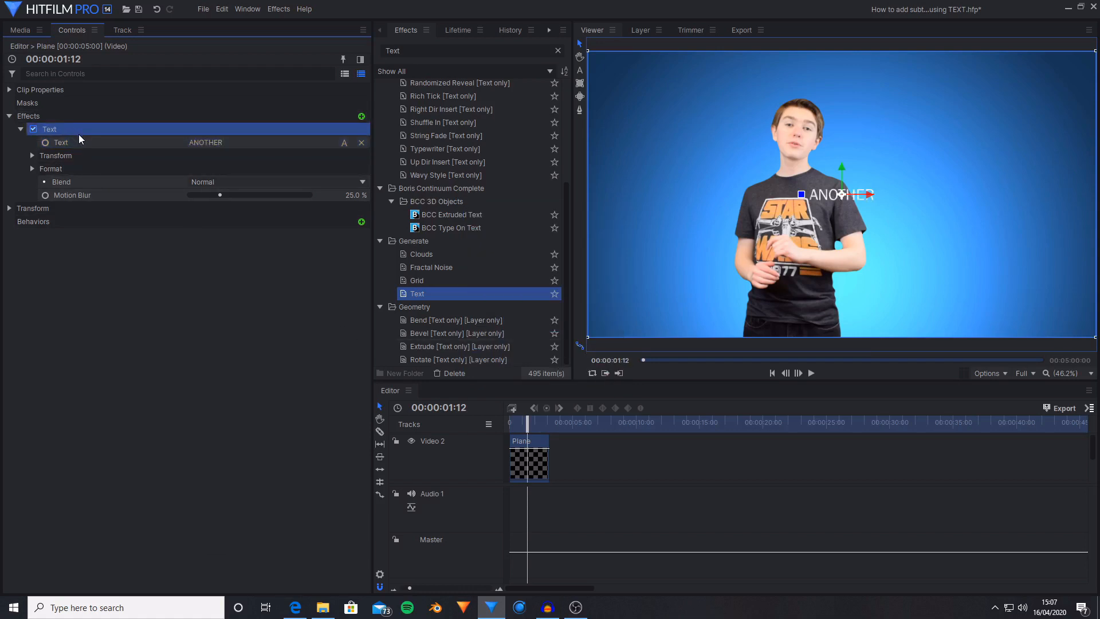
mouse_move(60, 142)
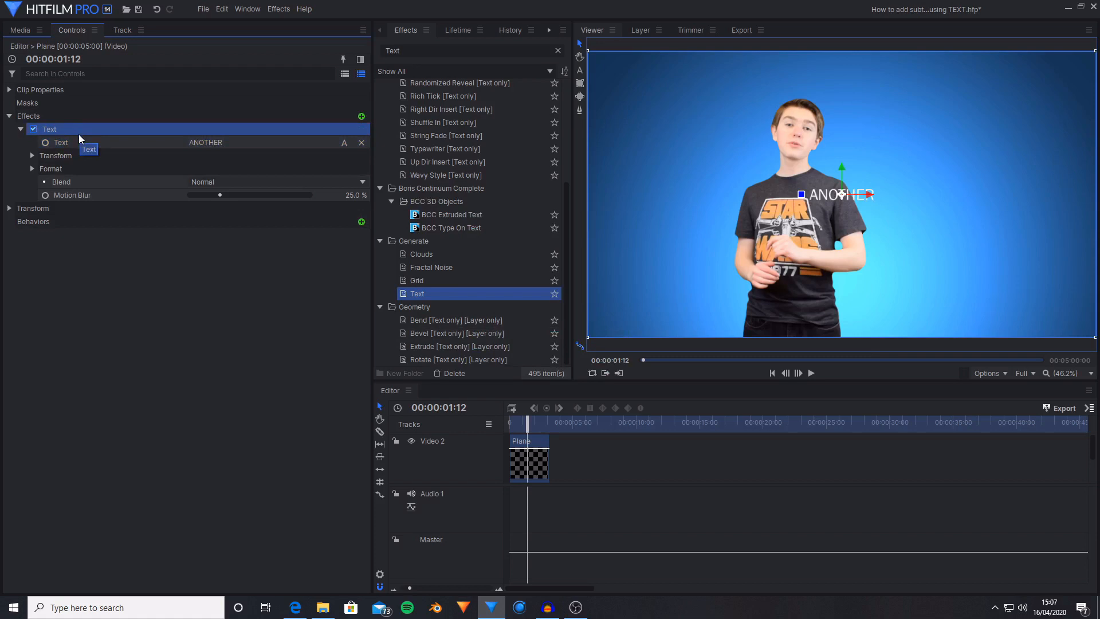
Reveal the Text effect's Transform and Format settings for resizing and repositioning ANOTHER.
click(33, 155)
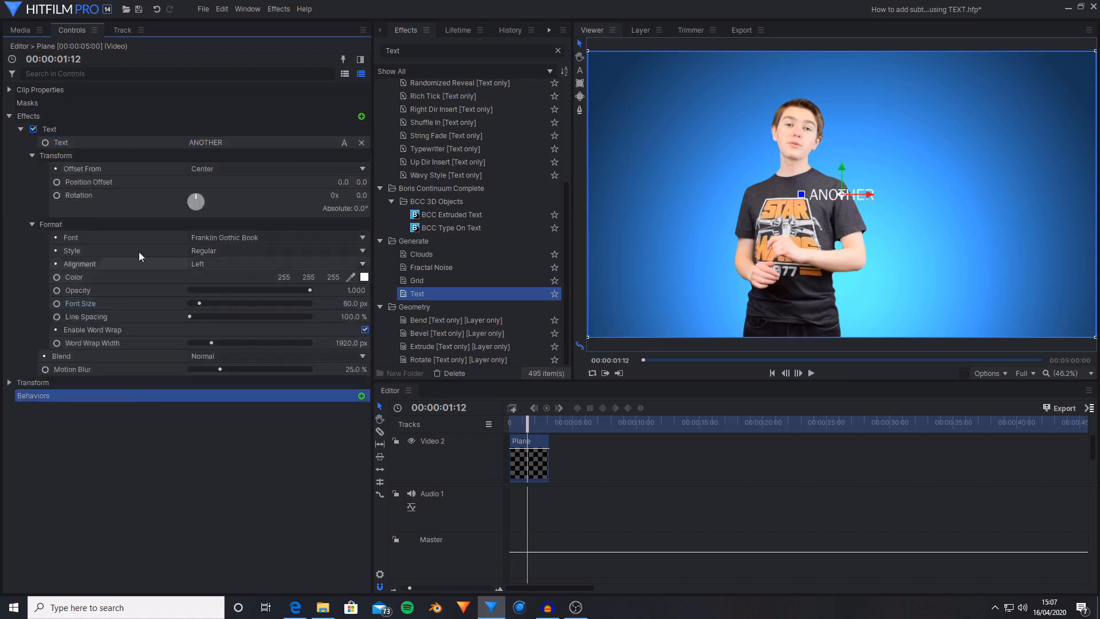
click(50, 129)
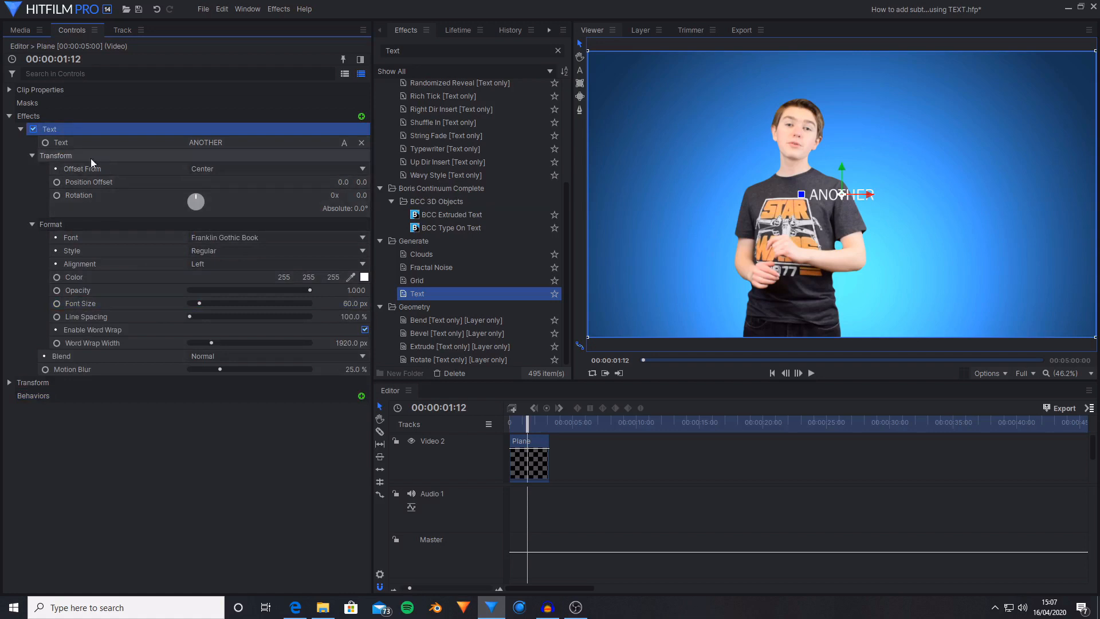
mouse_move(144, 185)
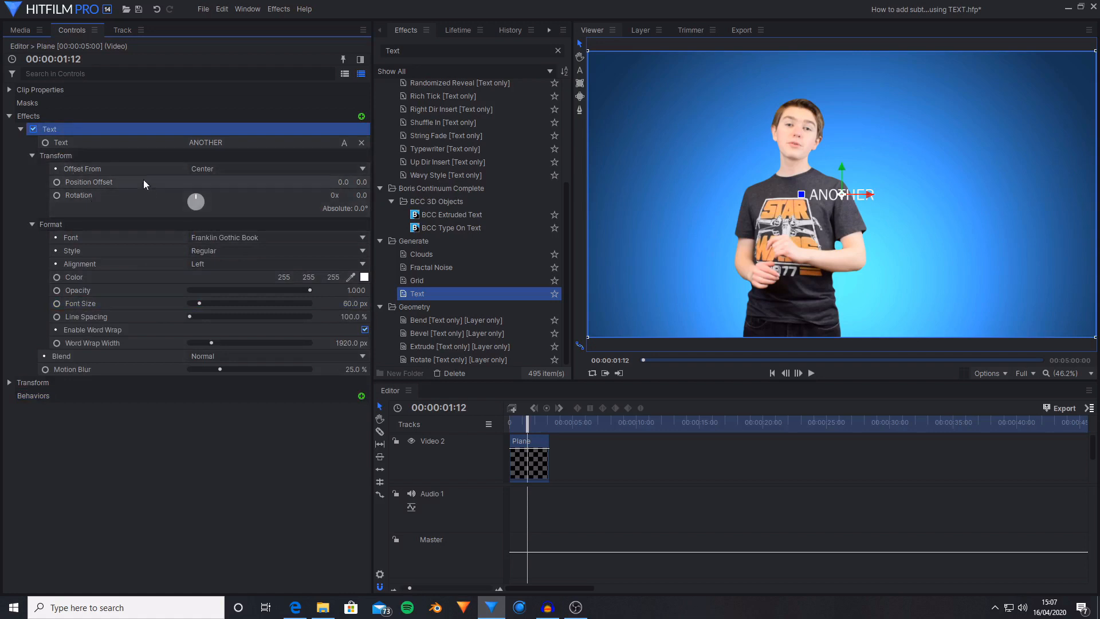
mouse_move(337, 189)
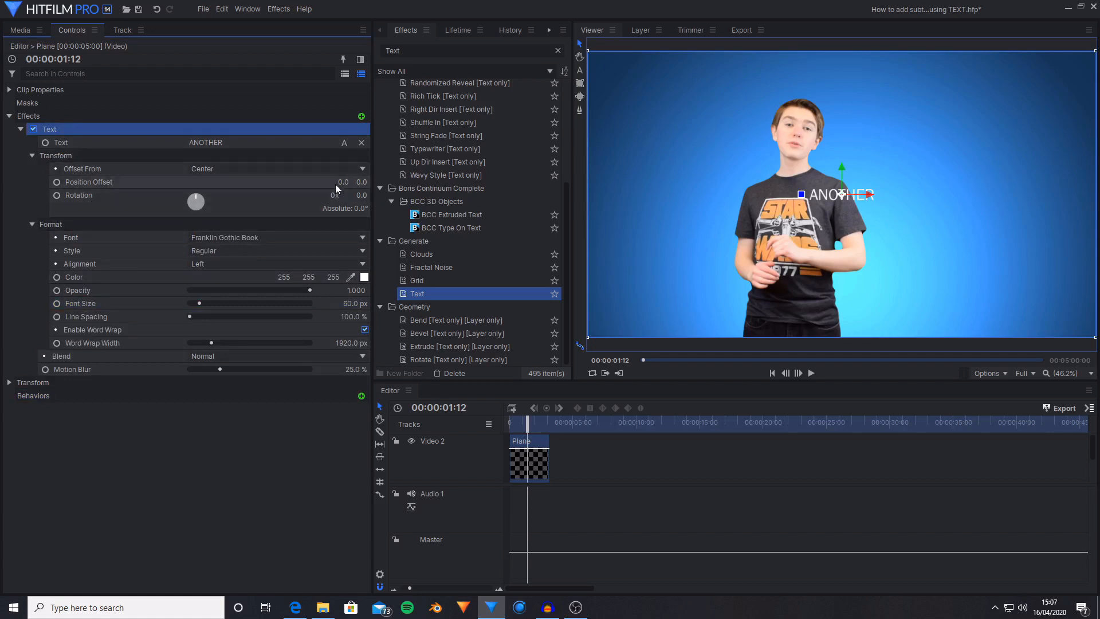
mouse_move(341, 182)
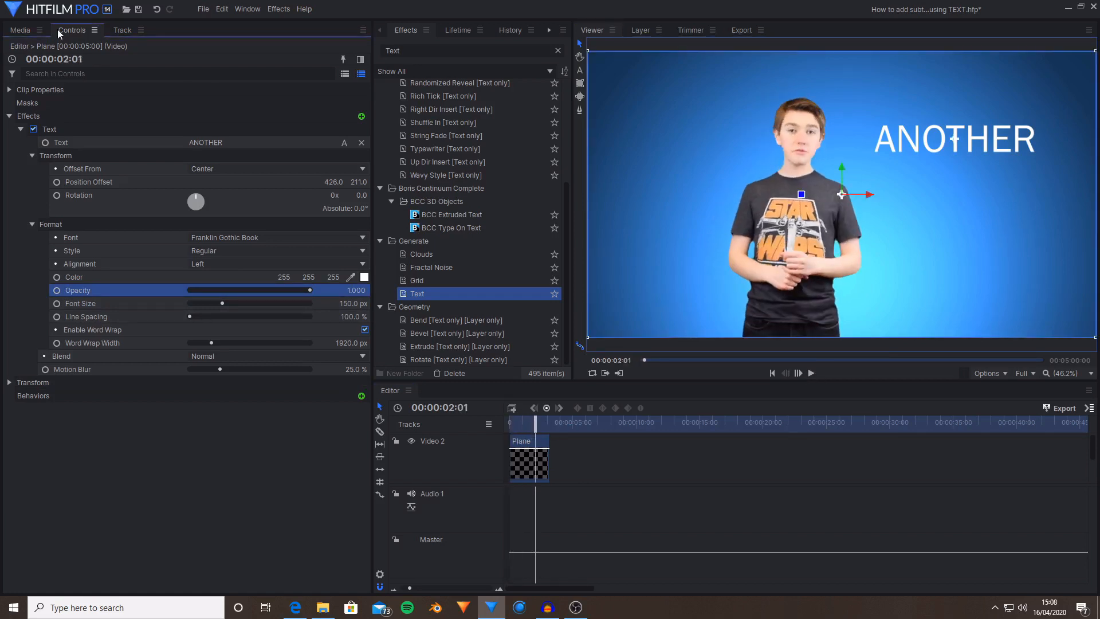
Select the Fake Intro composite clip and enter its own timeline.
click(529, 460)
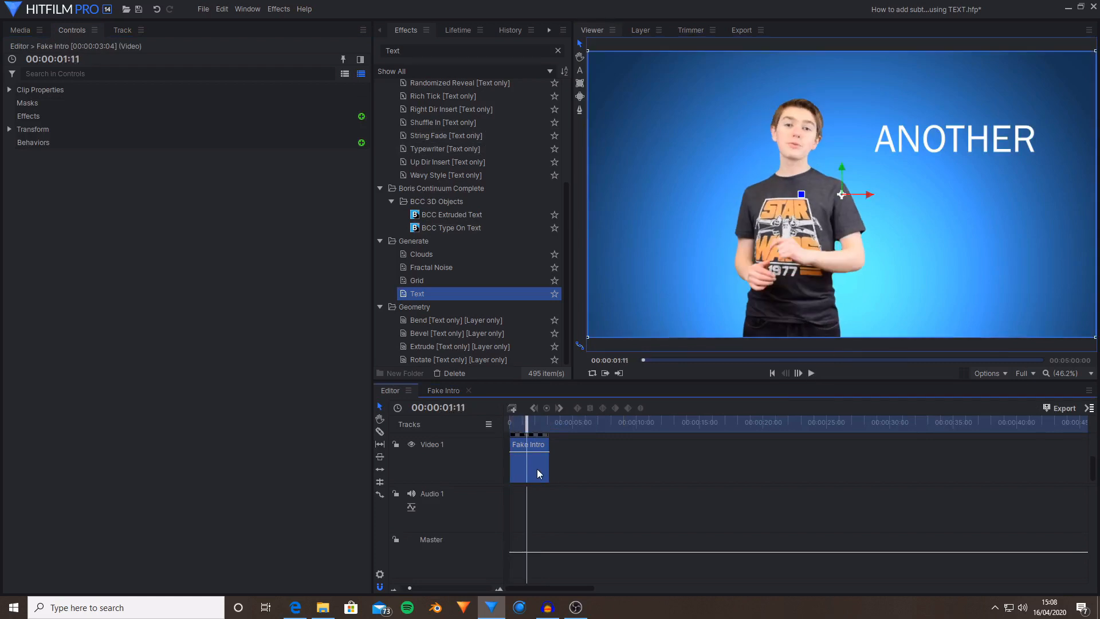
click(20, 29)
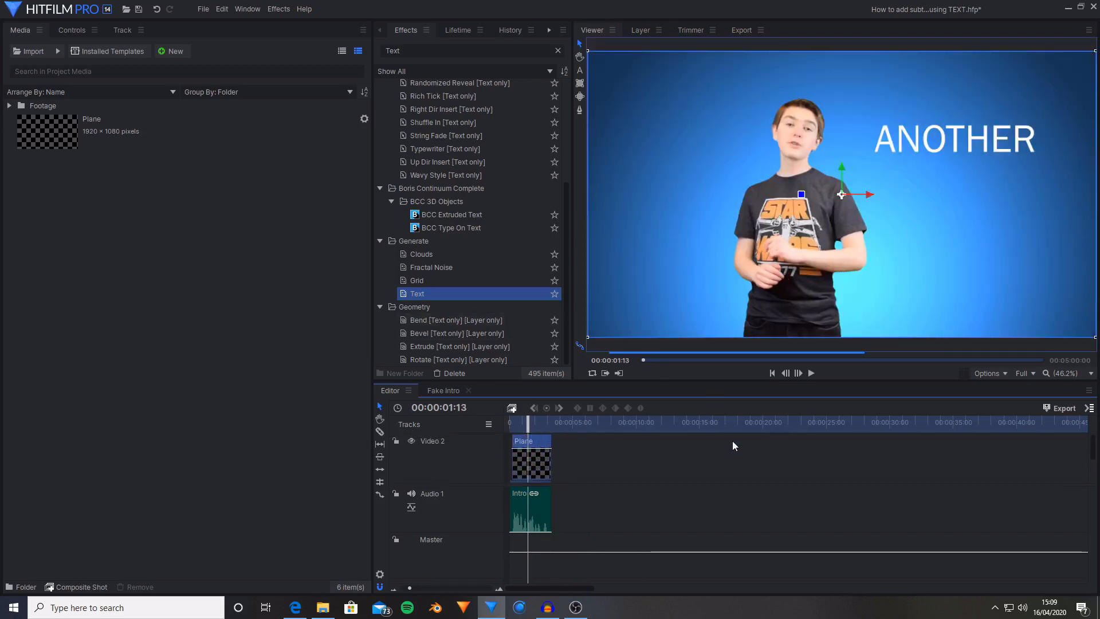
mouse_move(784, 372)
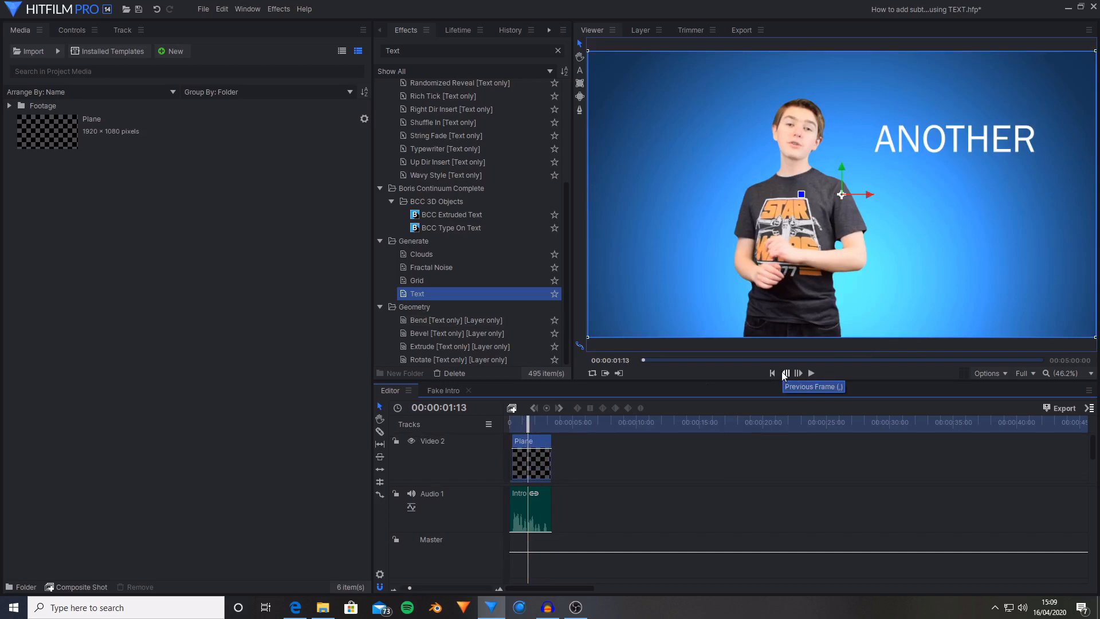
mouse_move(507, 411)
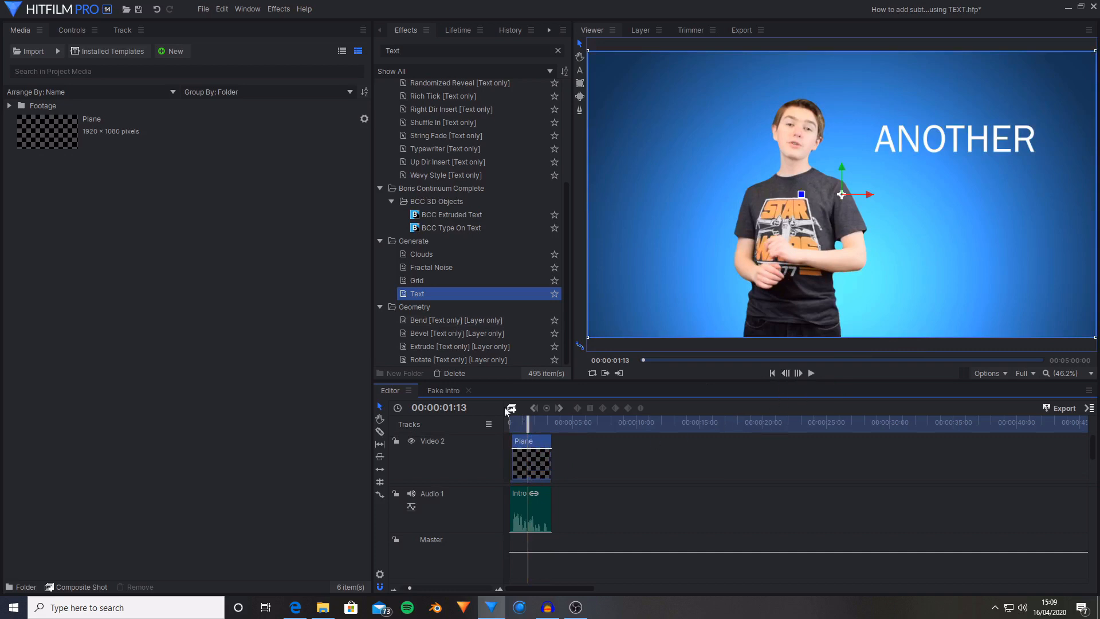
Keyframe the plane's Text opacity at 0 so ANOTHER starts hidden.
click(71, 30)
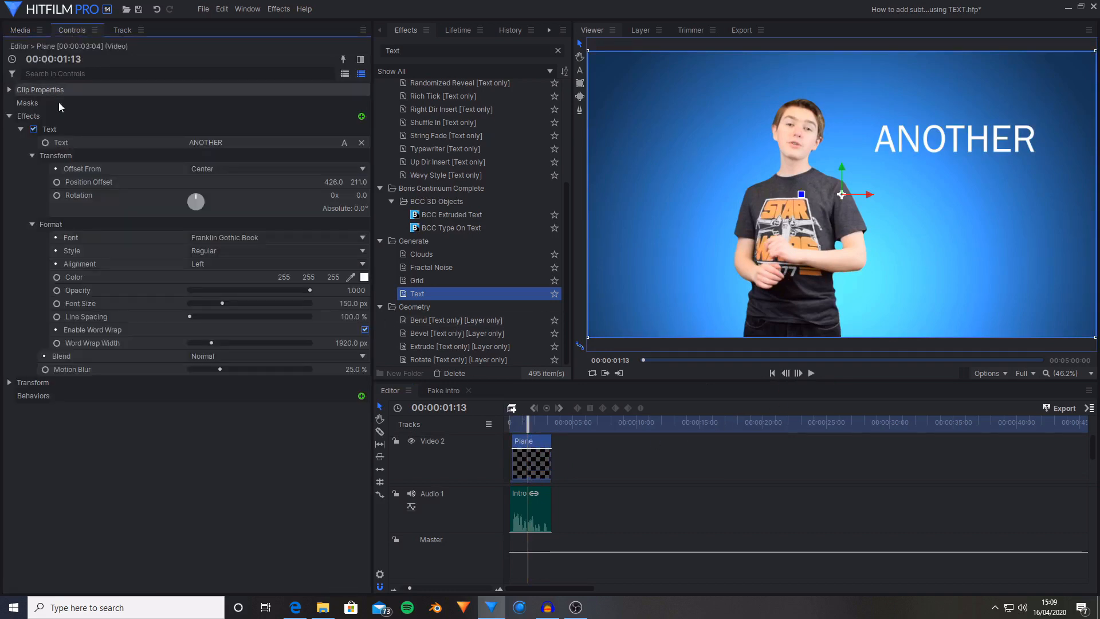
click(77, 290)
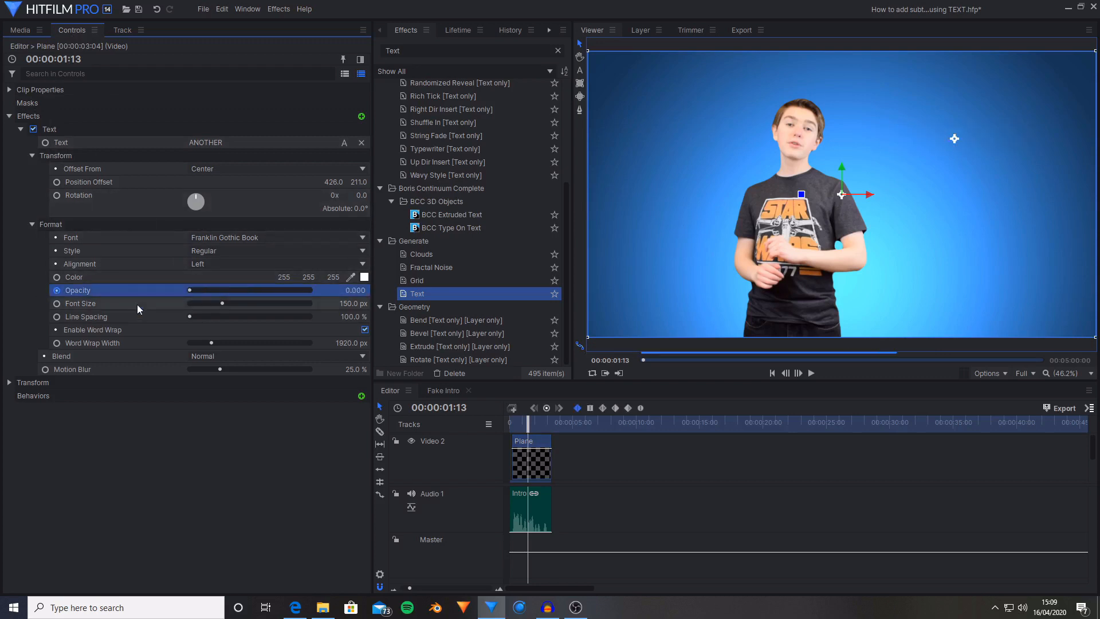
mouse_move(264, 354)
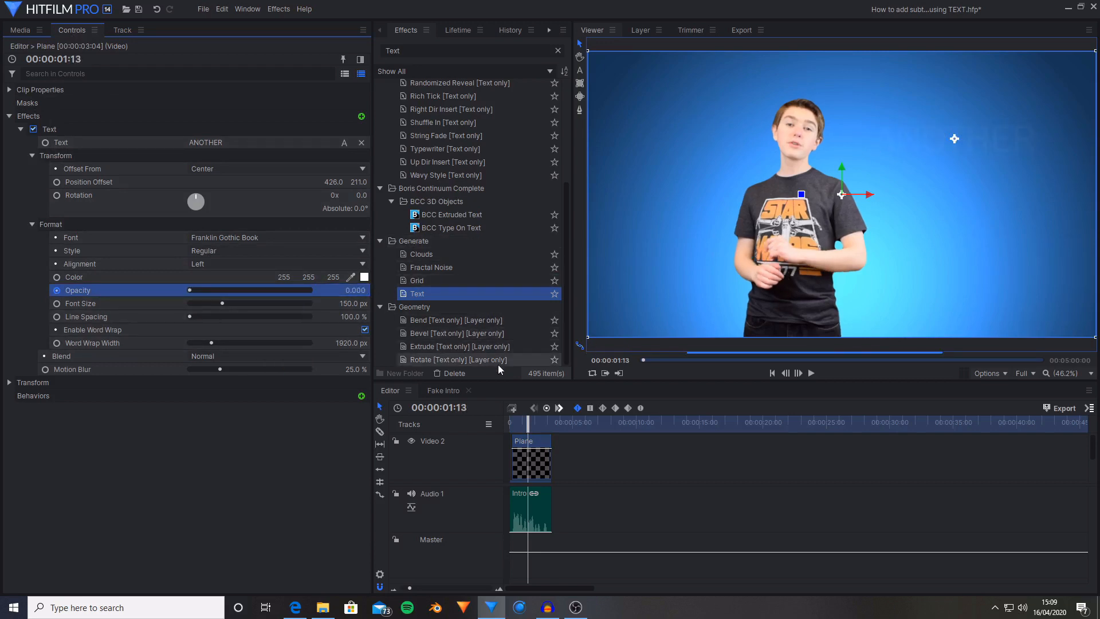
click(529, 508)
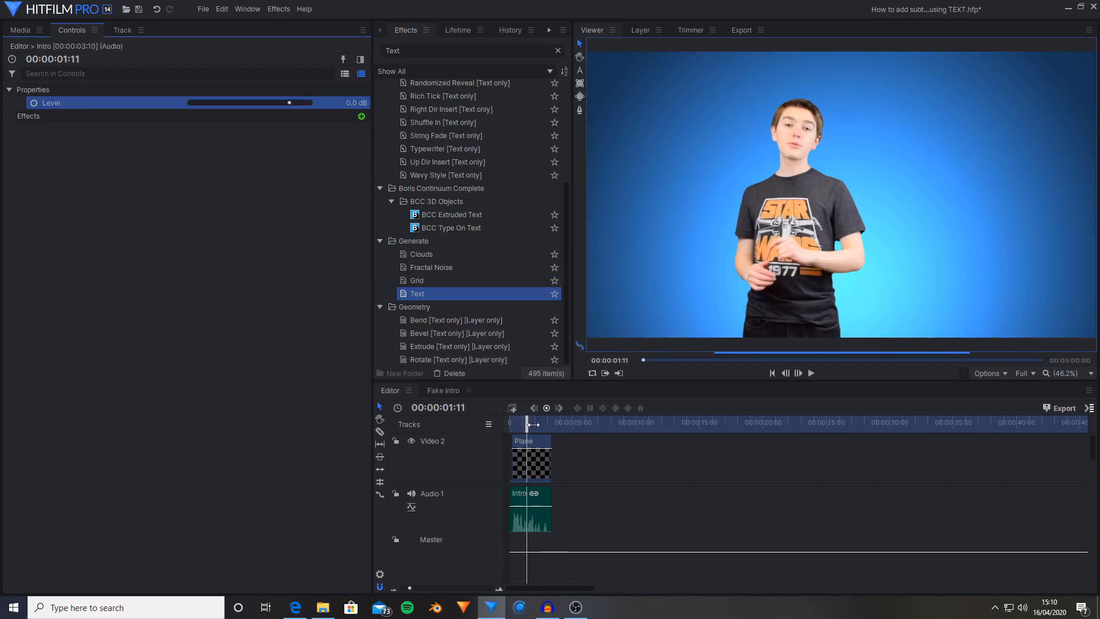
Apply Text to the Plane layer, rename the effect ANOTHER and duplicate it.
click(812, 372)
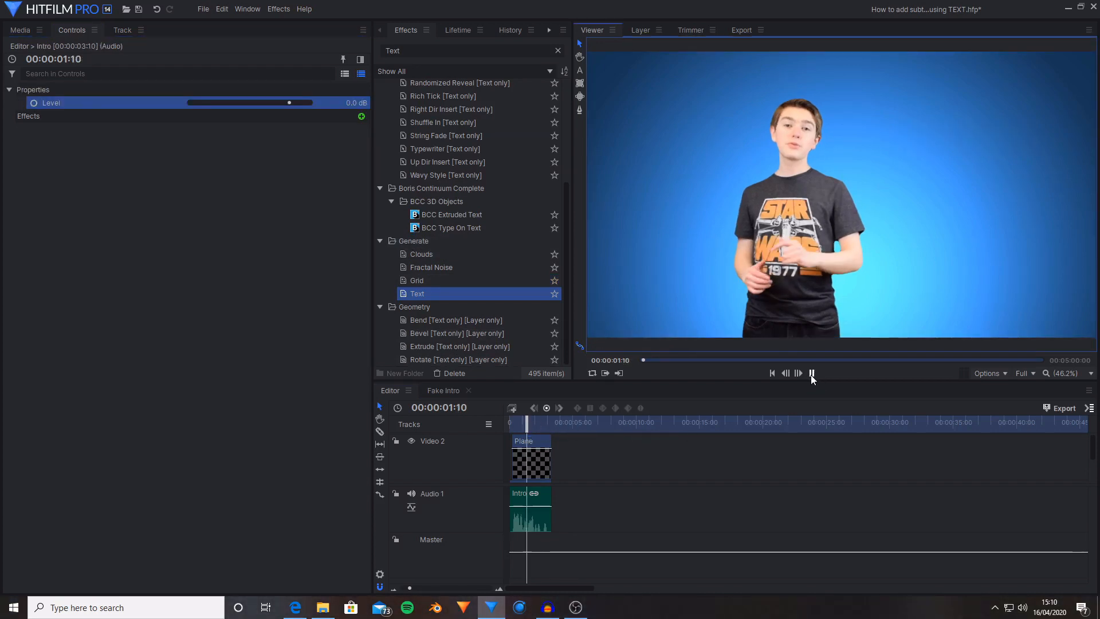
drag(290, 102, 189, 102)
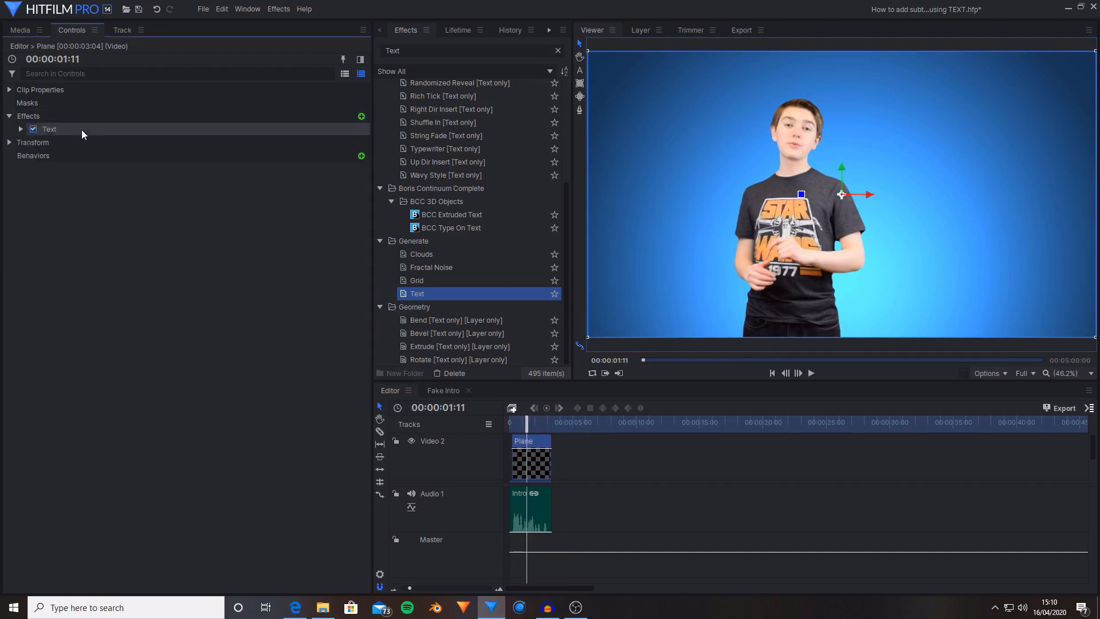
double_click(49, 129)
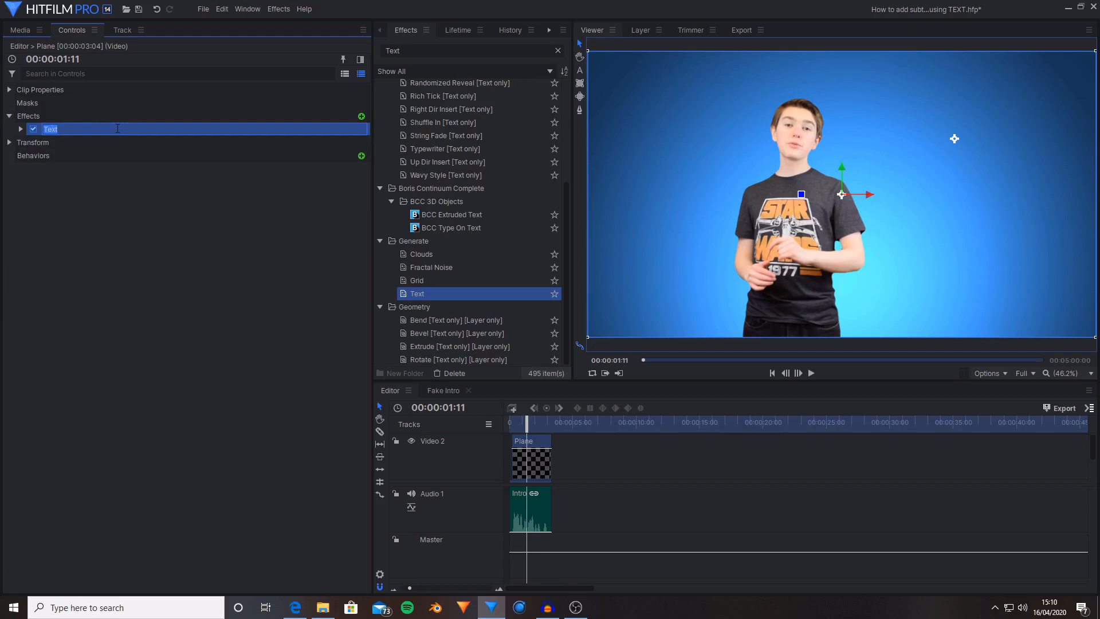
text(ANOTHER)
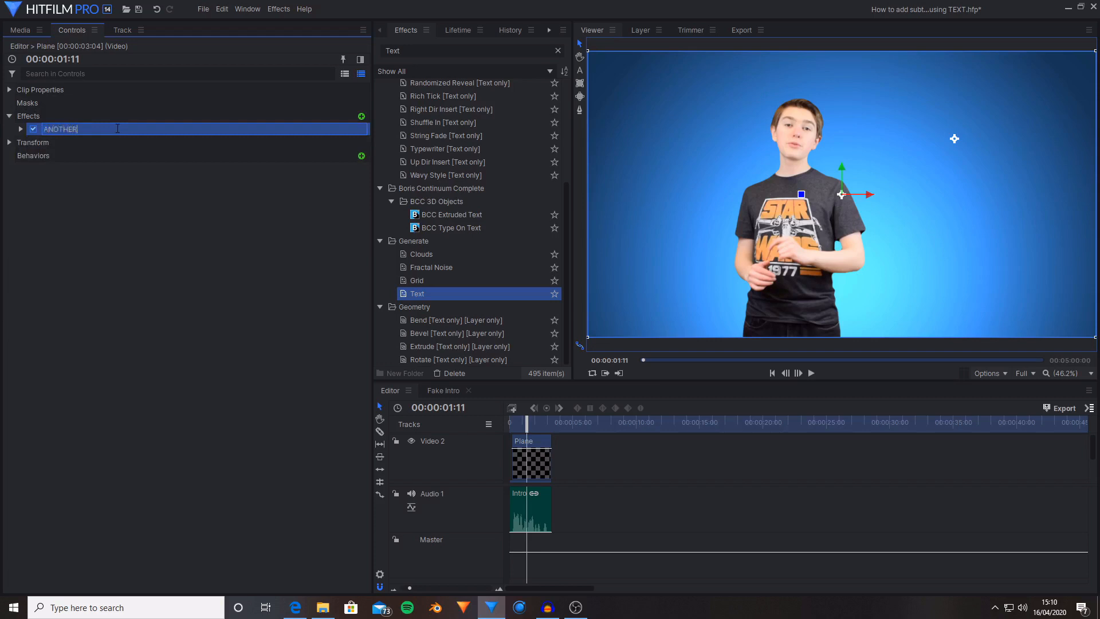
right_click(59, 128)
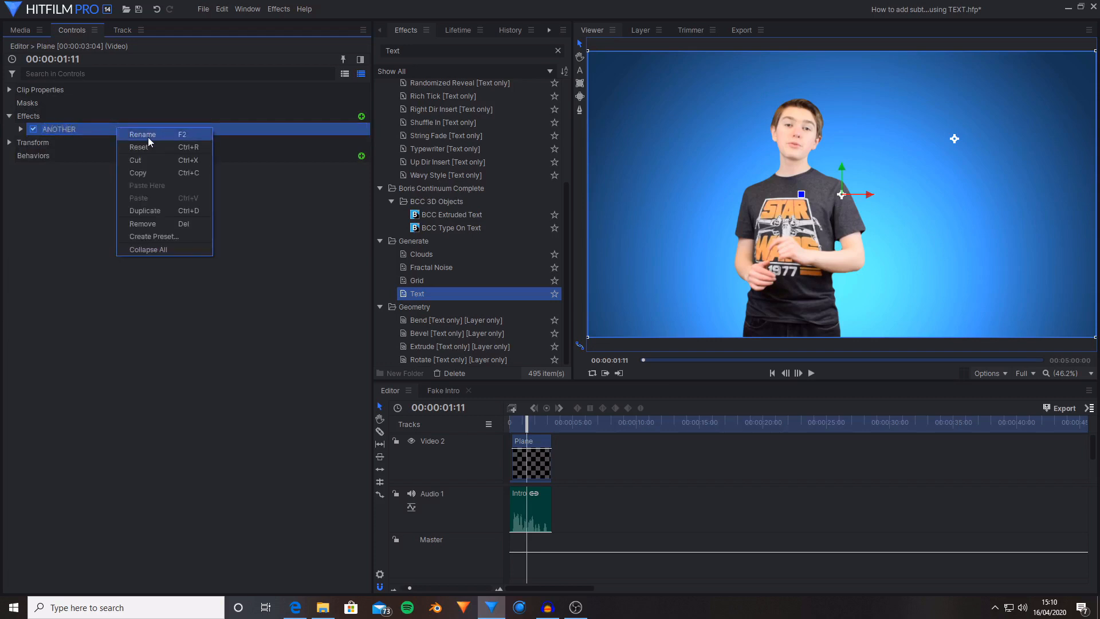
click(58, 130)
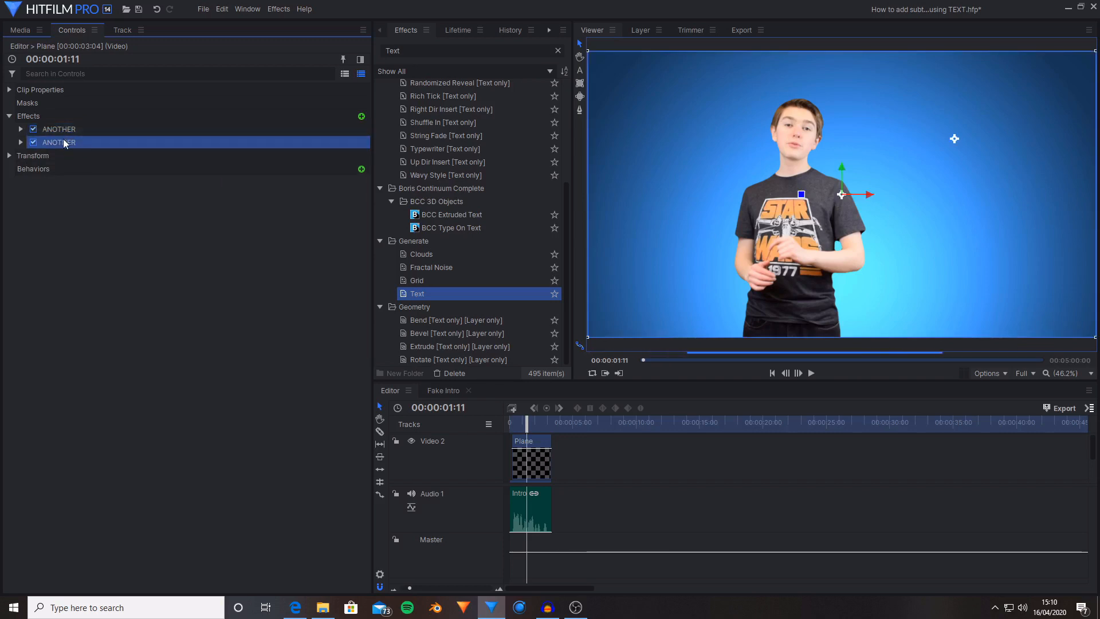
Rename the duplicated effect HITFILM and expand its settings.
double_click(58, 142)
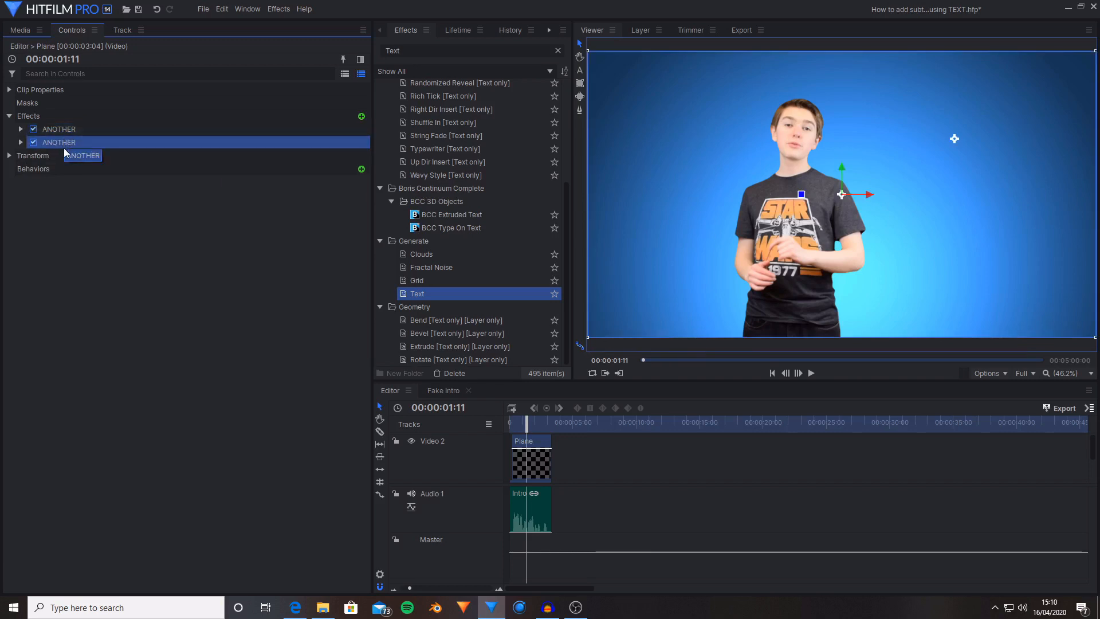
right_click(59, 142)
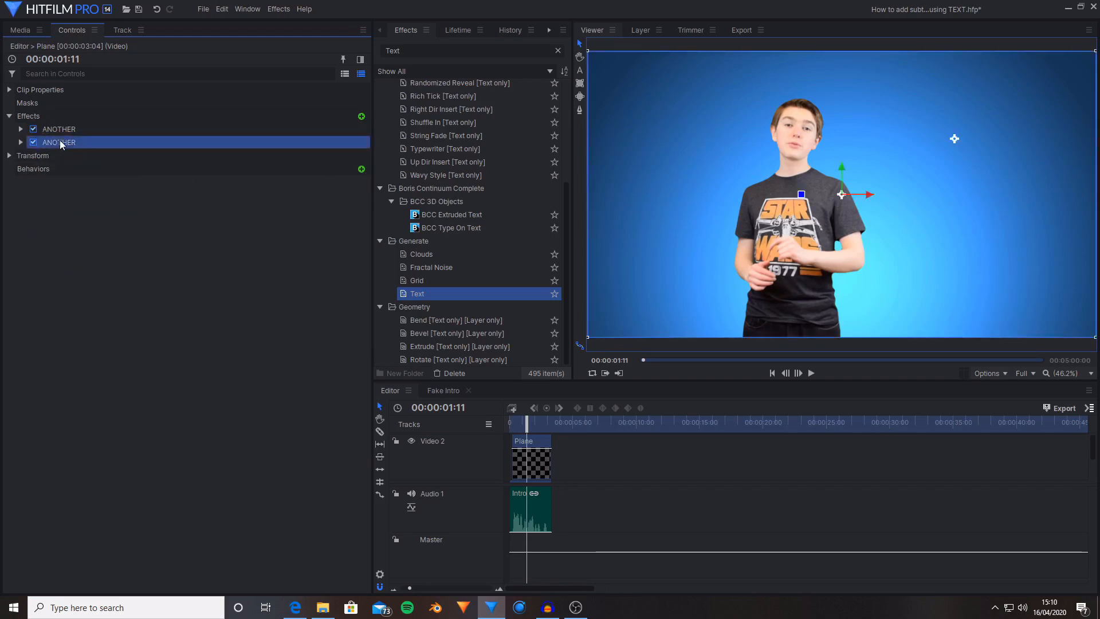
double_click(59, 142)
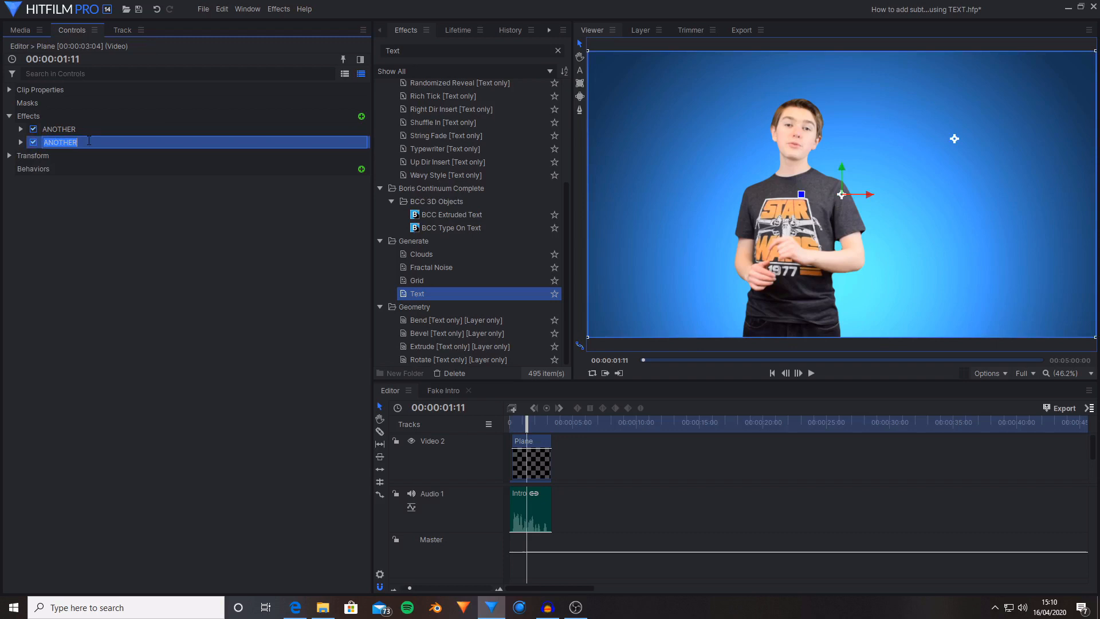
text(HITFILM)
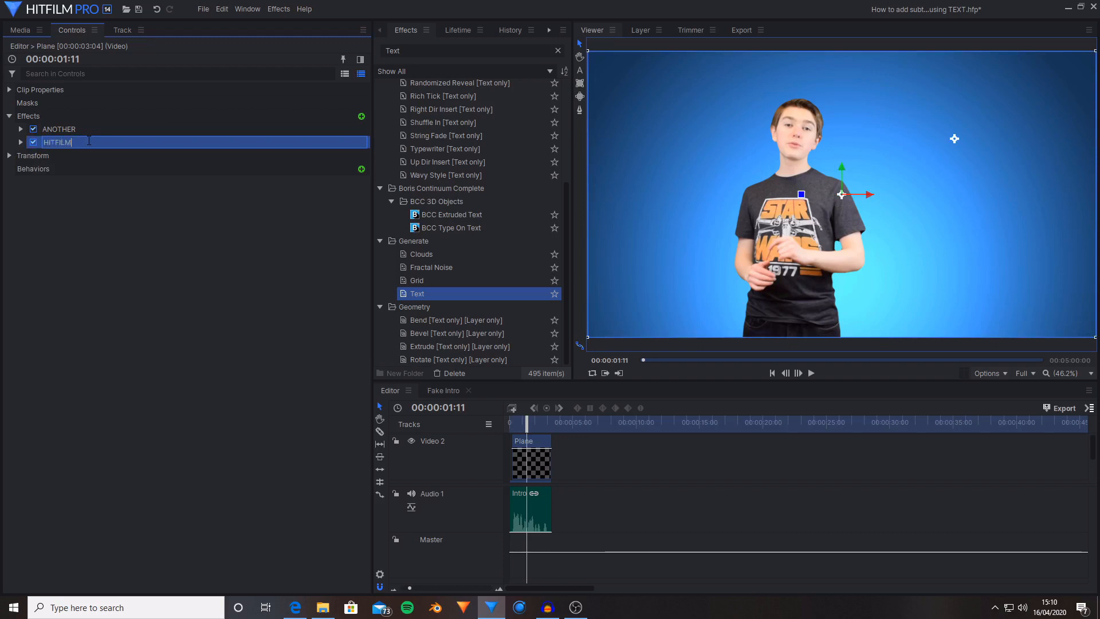
click(20, 142)
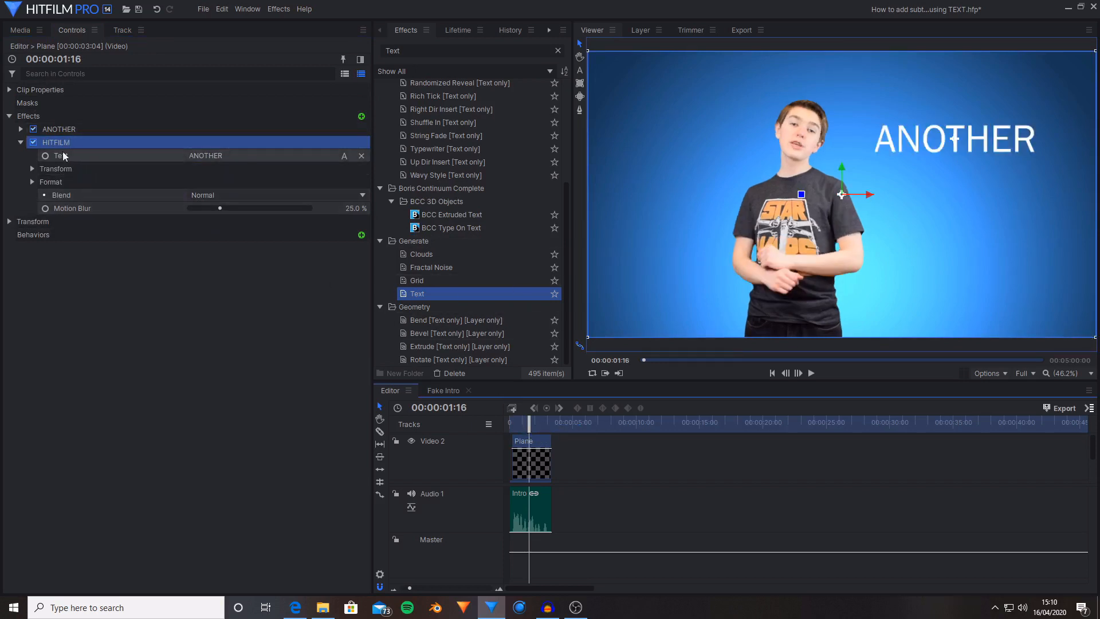
Offset the copy's position and change its displayed text to HITFILM.
click(32, 169)
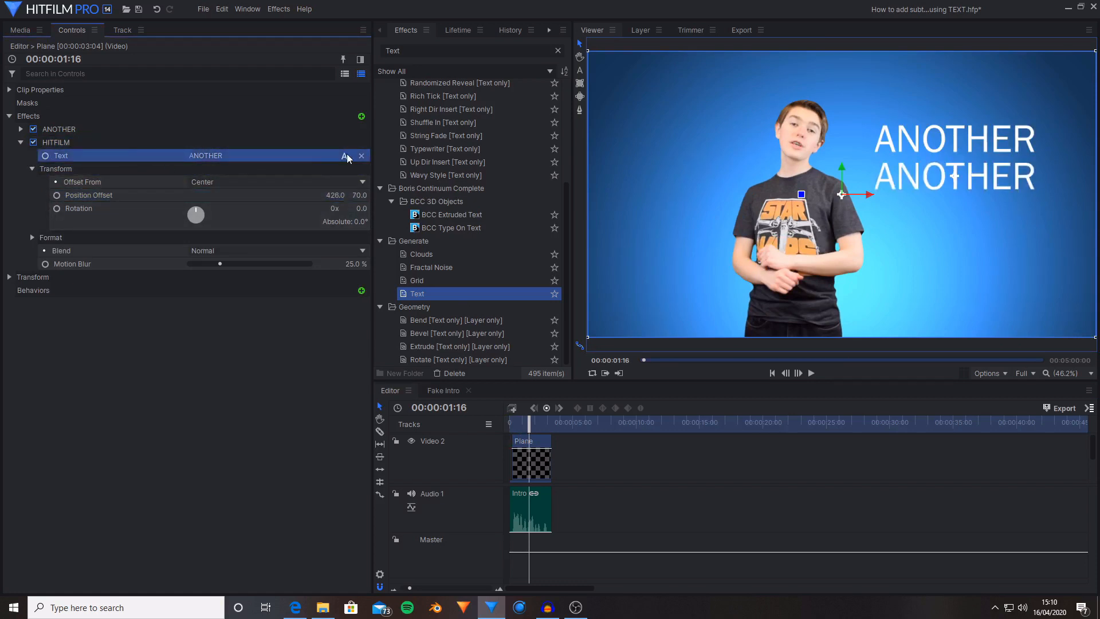
click(344, 156)
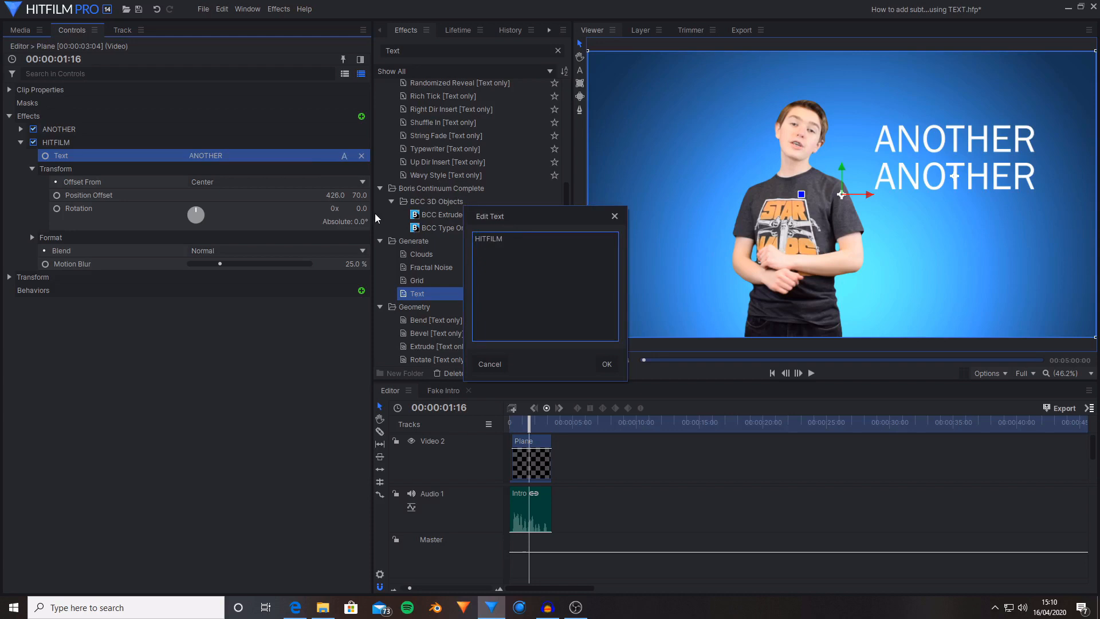
click(606, 364)
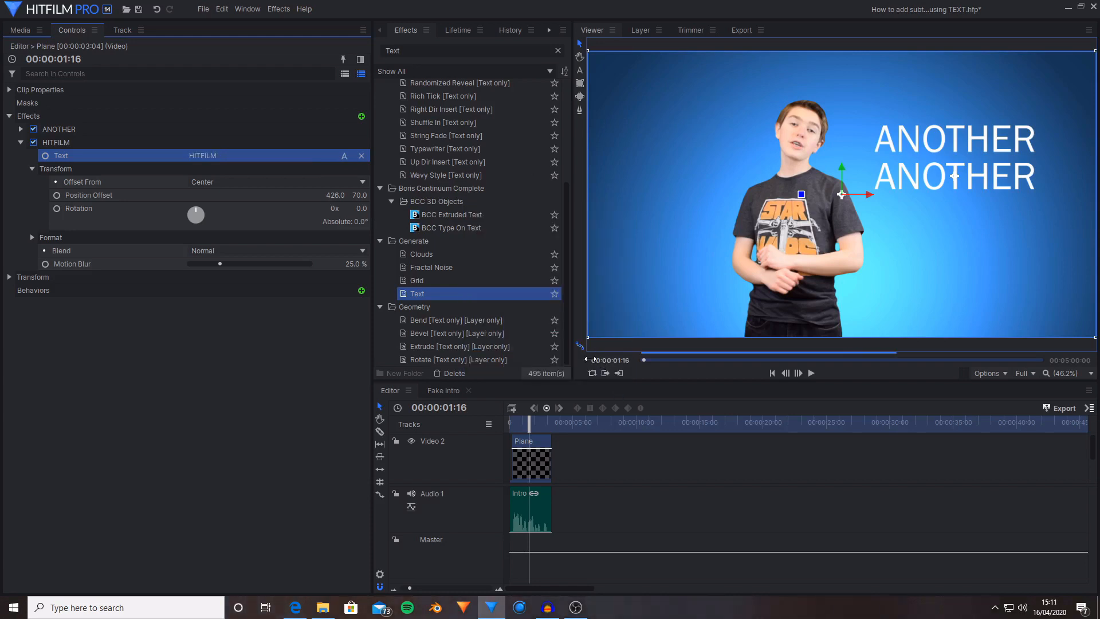
click(32, 168)
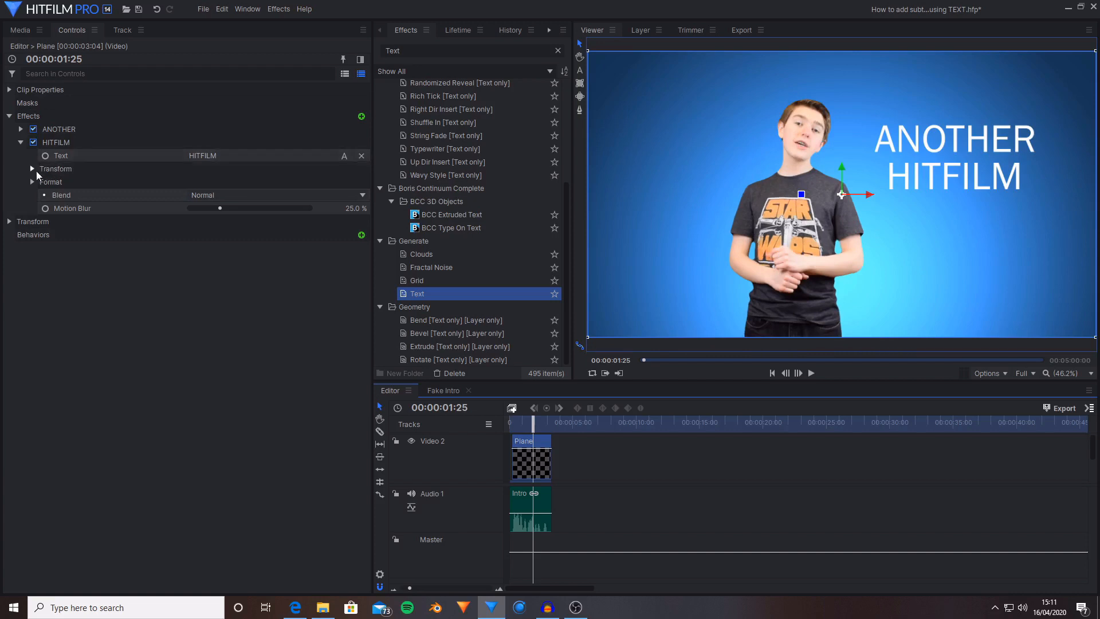
Keyframe HITFILM's opacity from 0 to fully visible on adjacent frames for an abrupt pop-on.
click(32, 182)
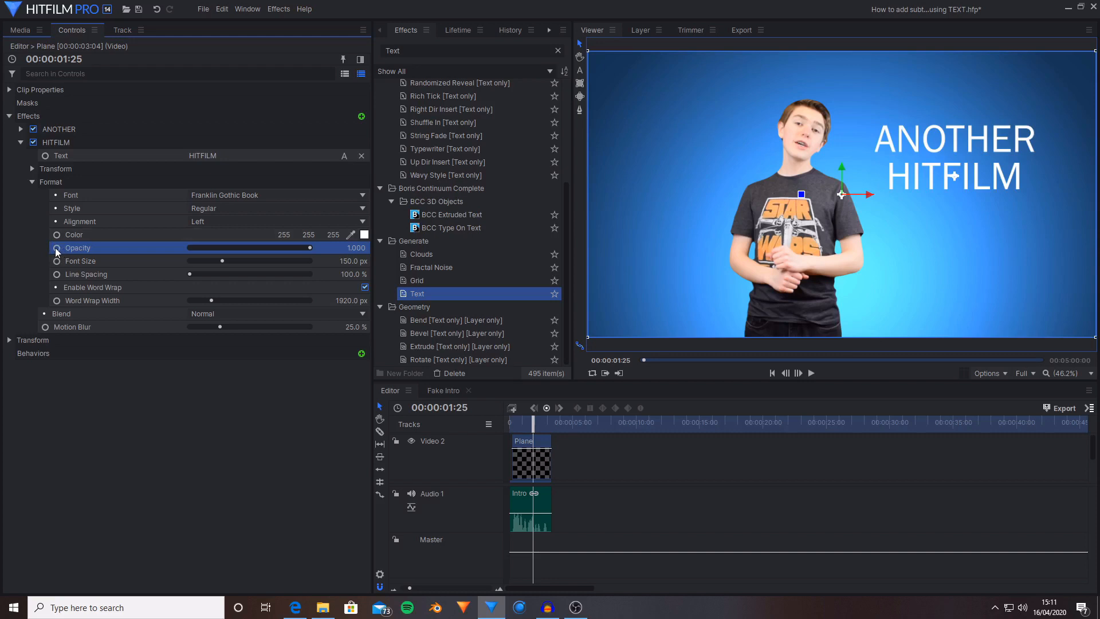
mouse_move(96, 254)
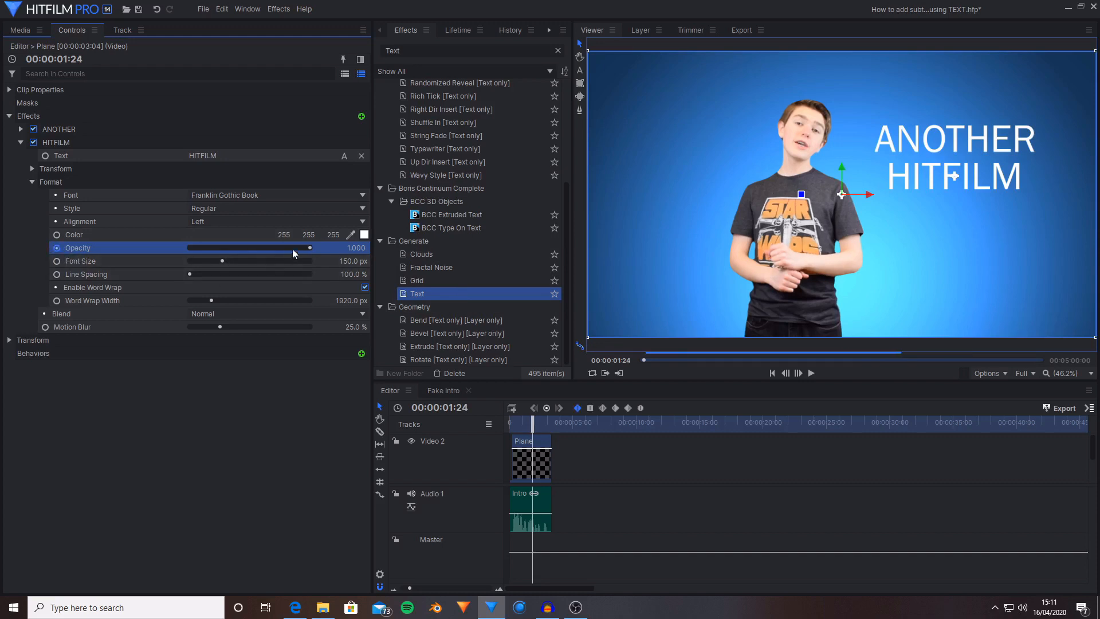
drag(308, 248, 189, 248)
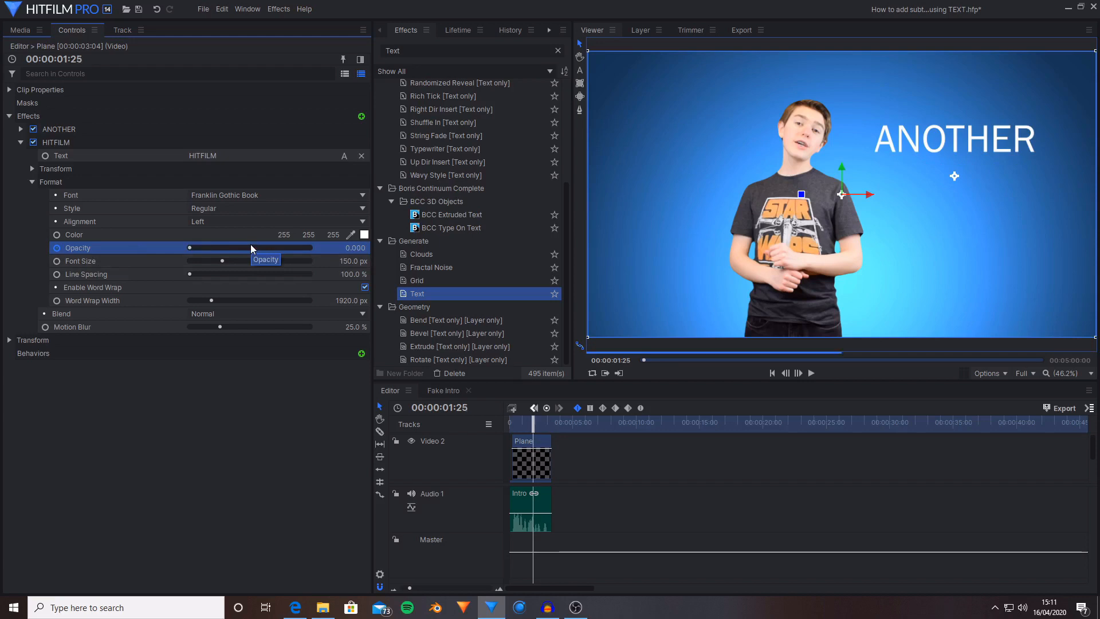
drag(189, 248, 310, 247)
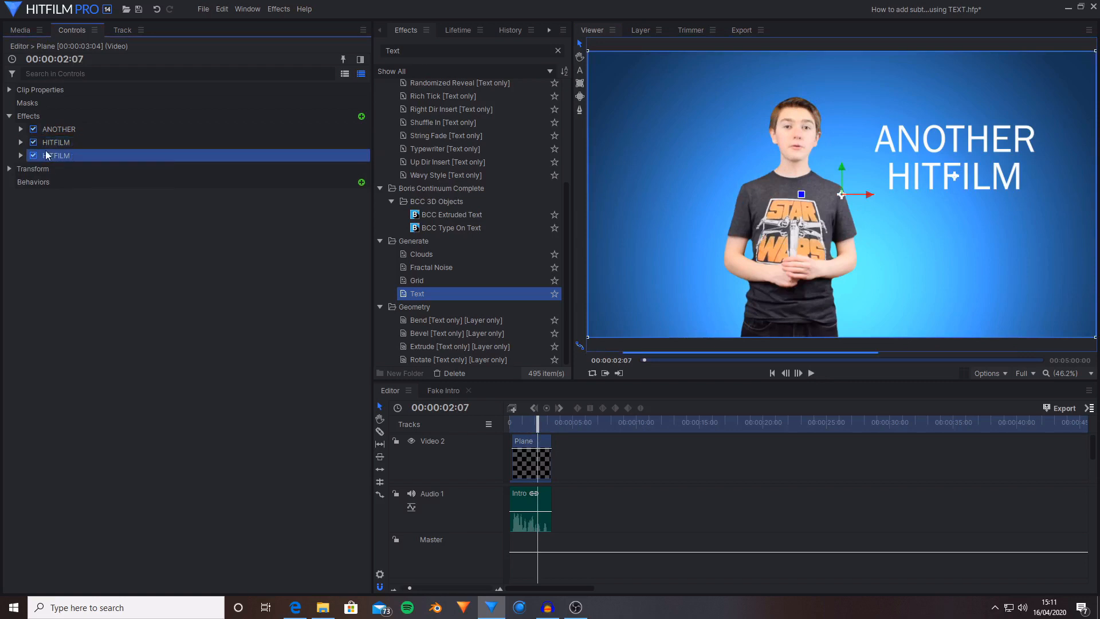
Rename the third copy TUTORIAL, set its text to TUTORIAL and reveal its position settings.
click(21, 155)
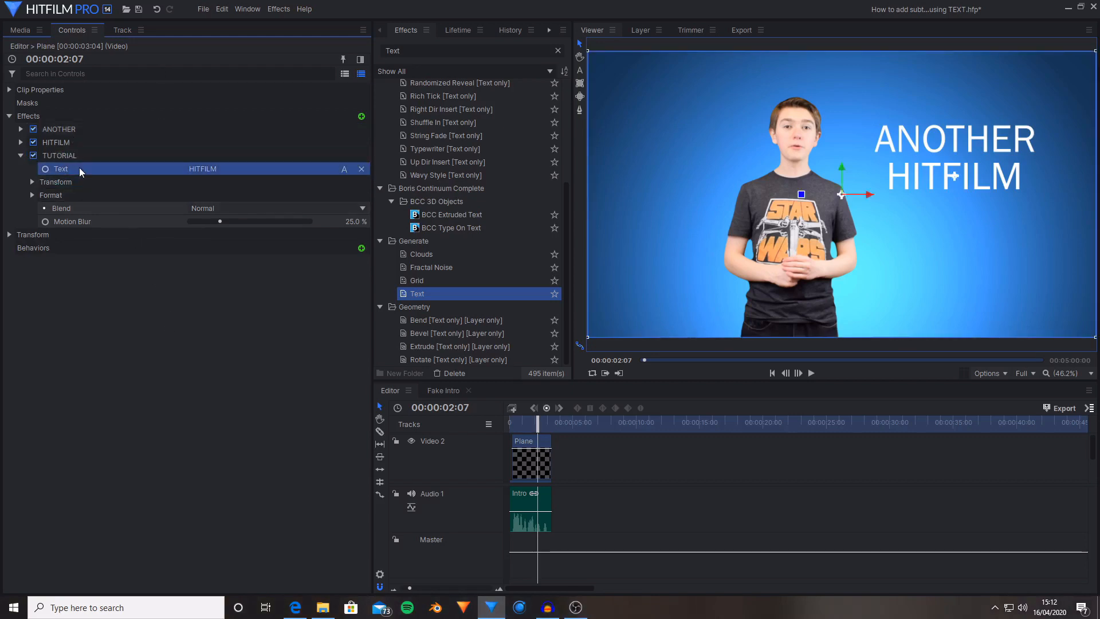
mouse_move(340, 175)
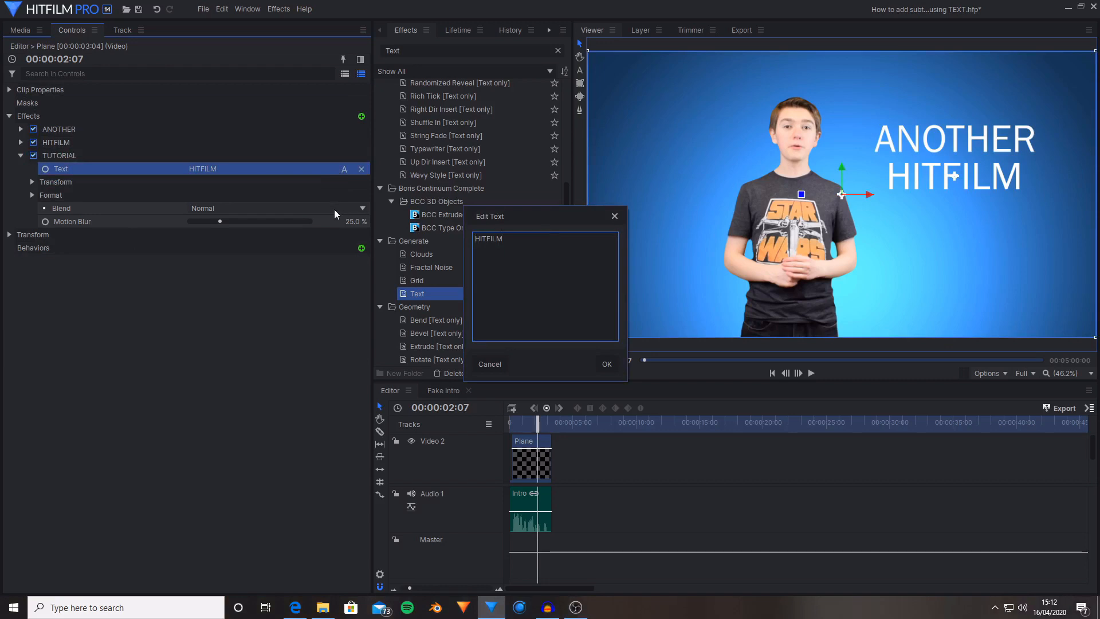
click(606, 363)
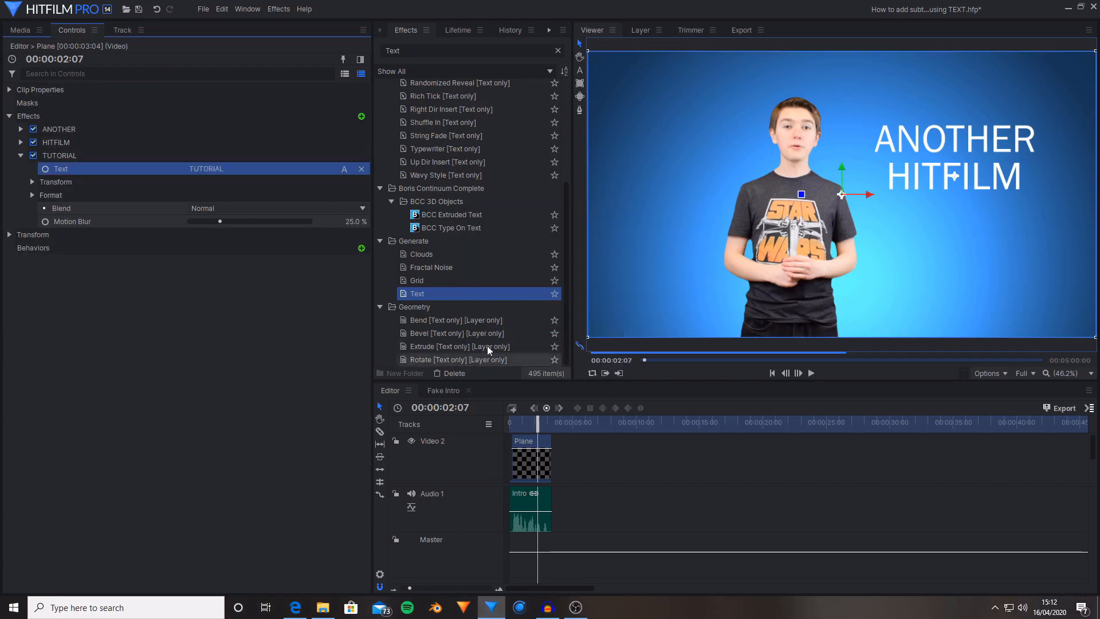
click(32, 182)
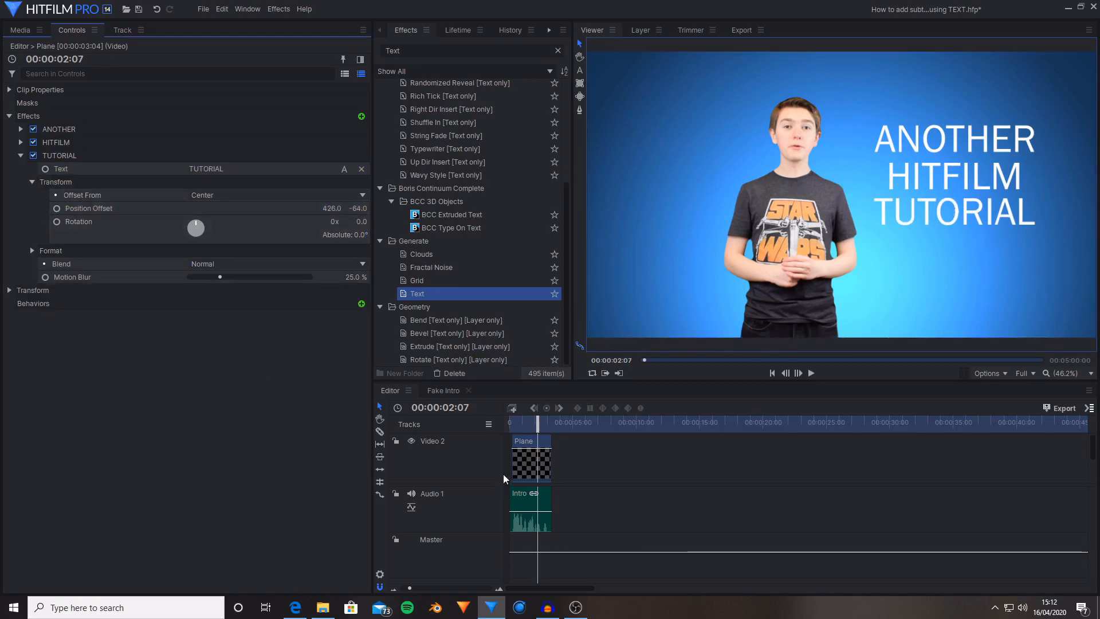
mouse_move(606, 518)
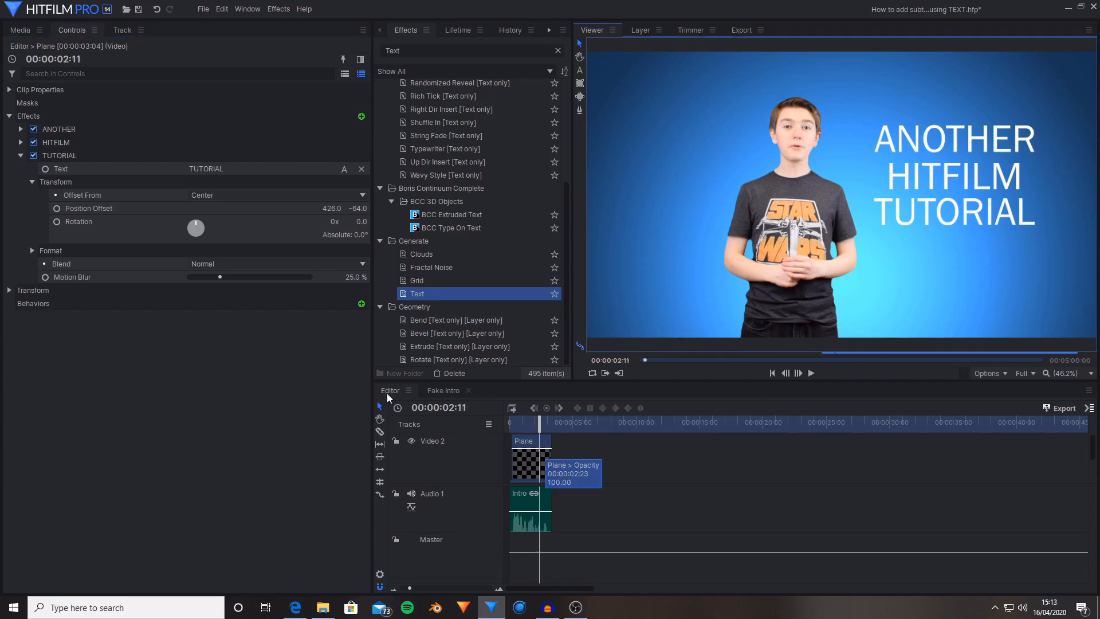
Keyframe TUTORIAL's Opacity at 0 in Format, then drag it to 1.0 one frame later.
click(32, 182)
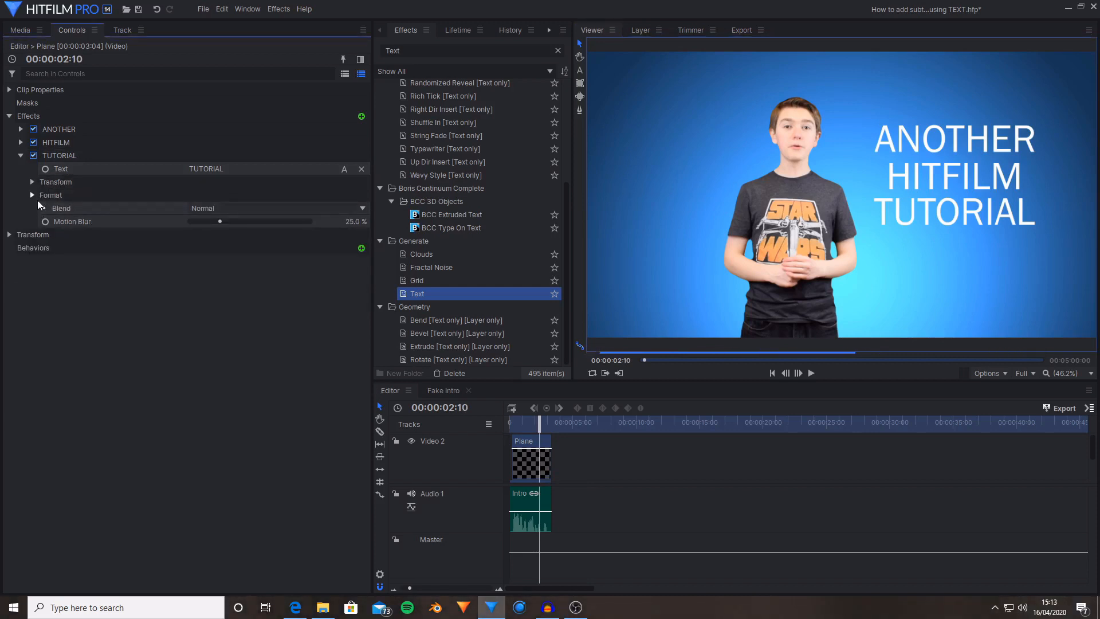
click(32, 195)
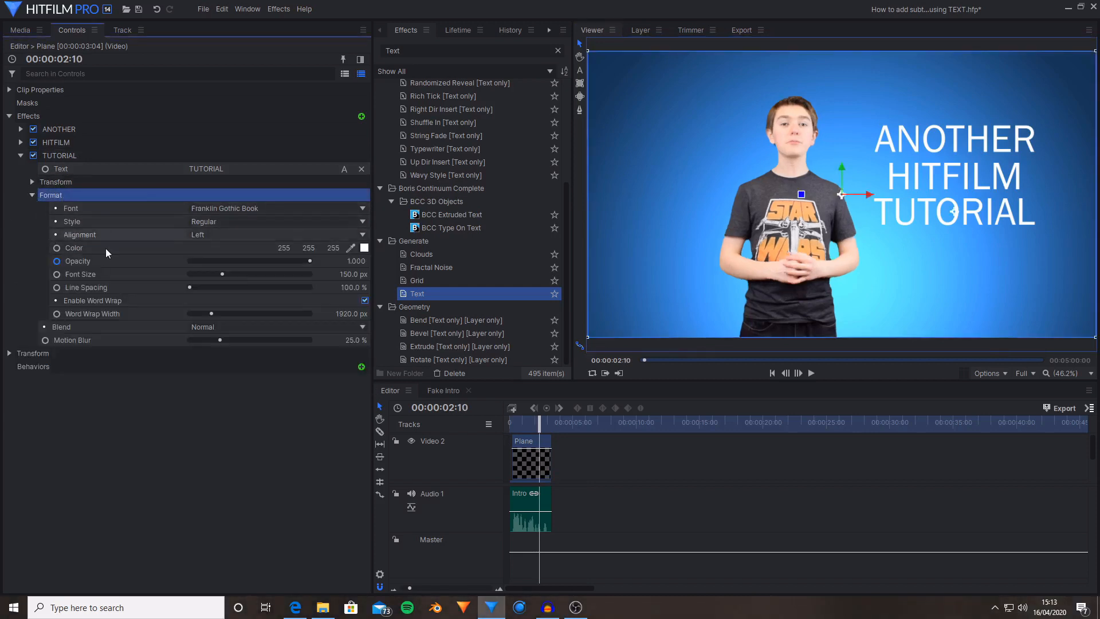
click(77, 262)
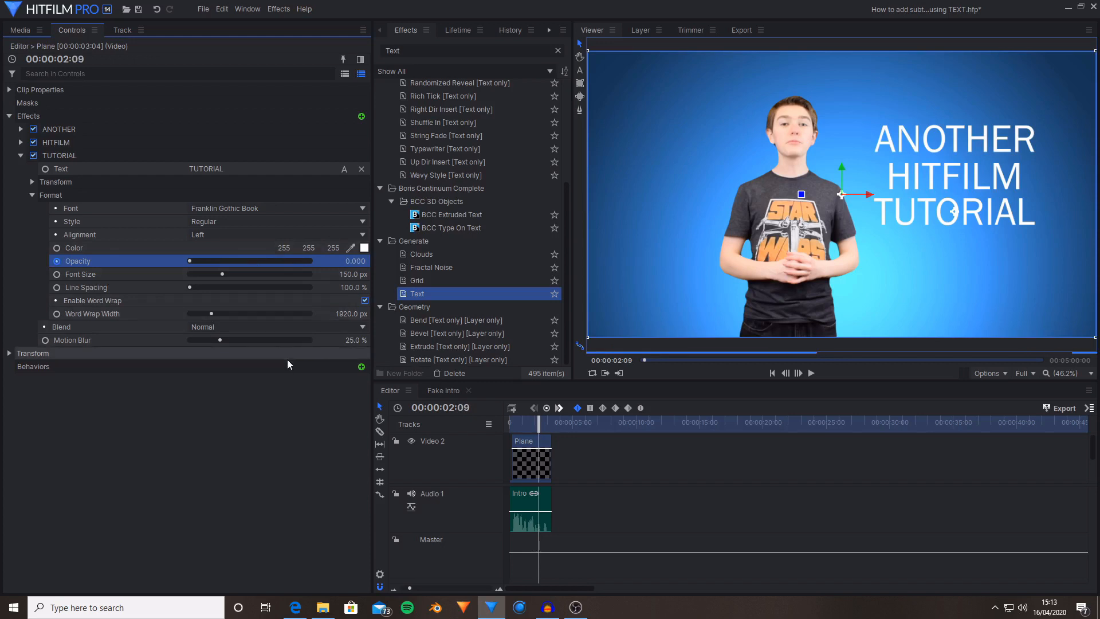
drag(189, 260, 310, 260)
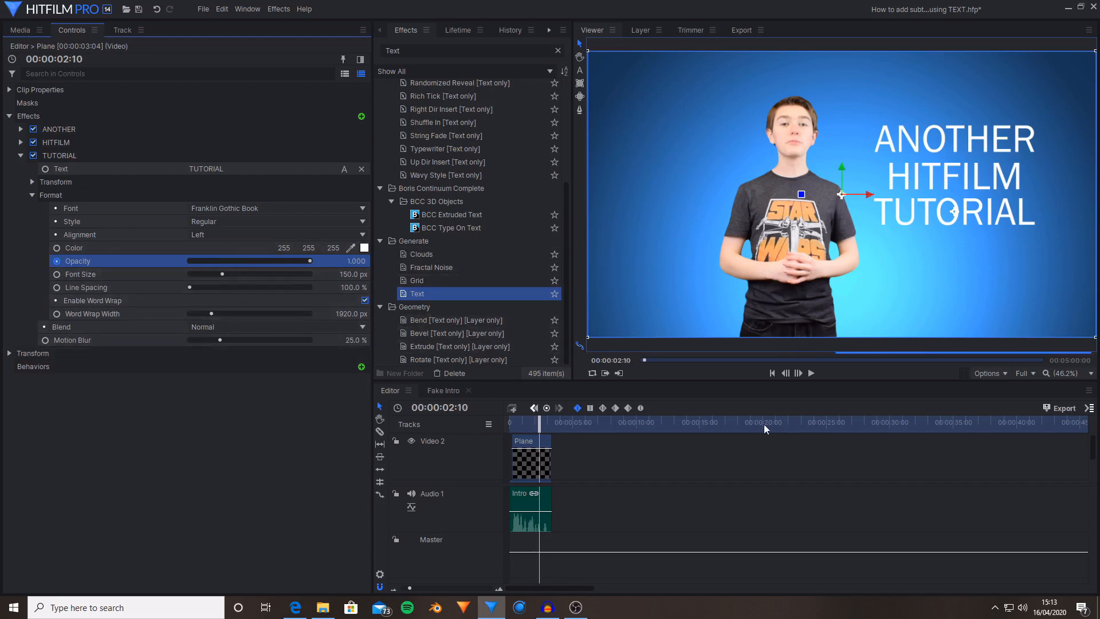